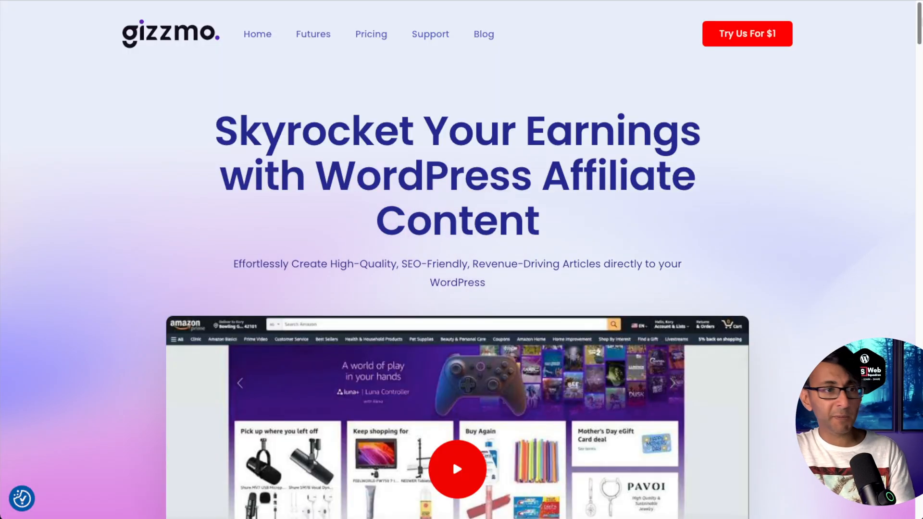
Scroll through the pricing page comparing the $1 Trial and $9.99 Starter package cards
{"action": "scroll", "scroll_direction": "down", "scroll_amount": 3}
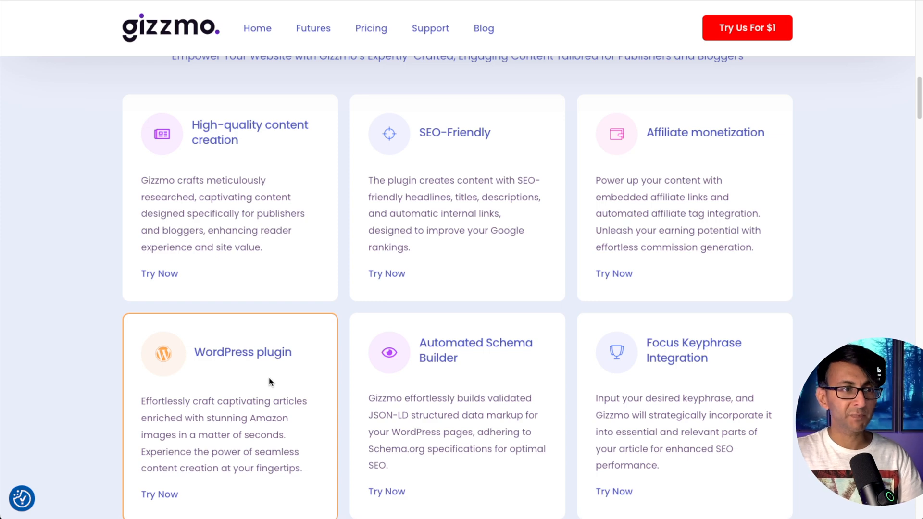
{"action": "scroll", "scroll_direction": "up", "scroll_amount": 3}
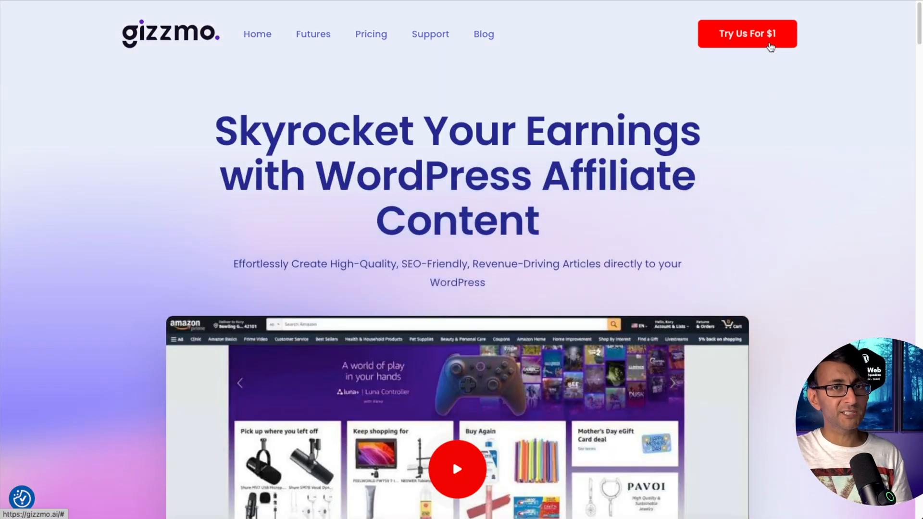
{"action": "scroll", "scroll_direction": "down", "scroll_amount": 3}
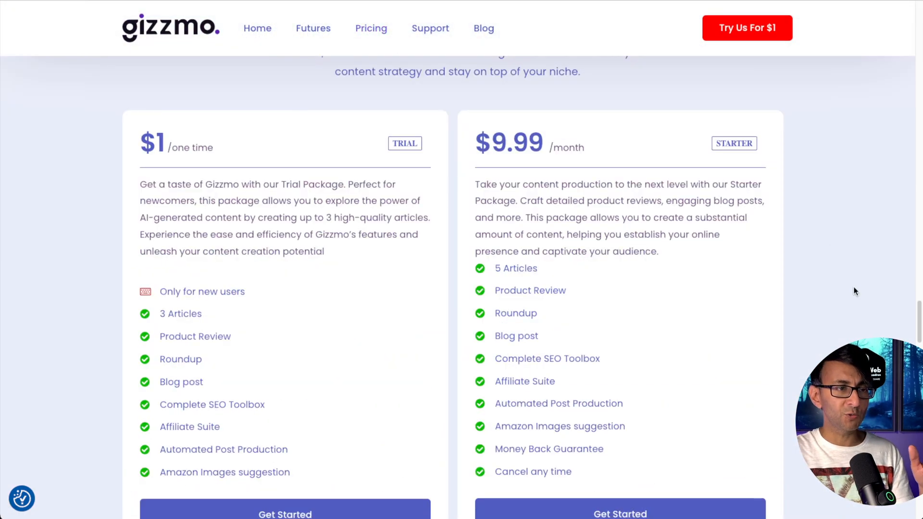
{"action": "mouse_move", "coordinate": [387, 315]}
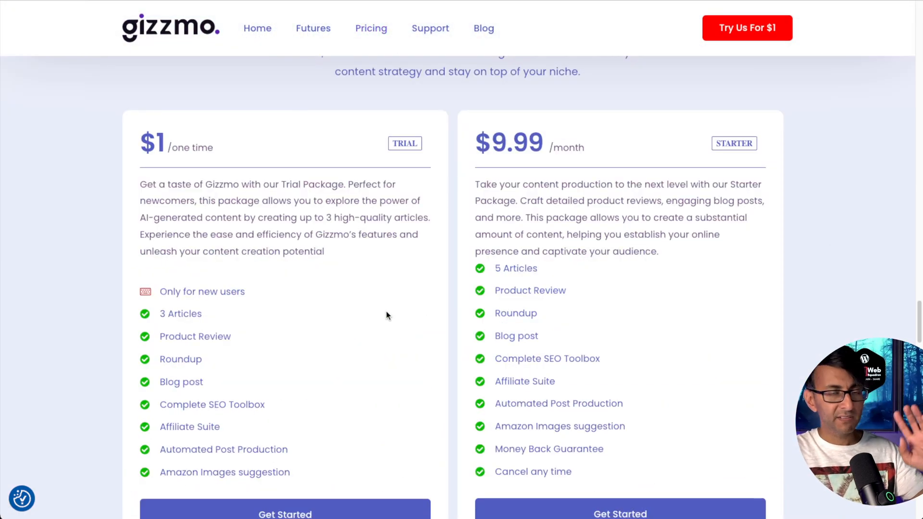
{"action": "scroll", "scroll_direction": "down", "scroll_amount": 3}
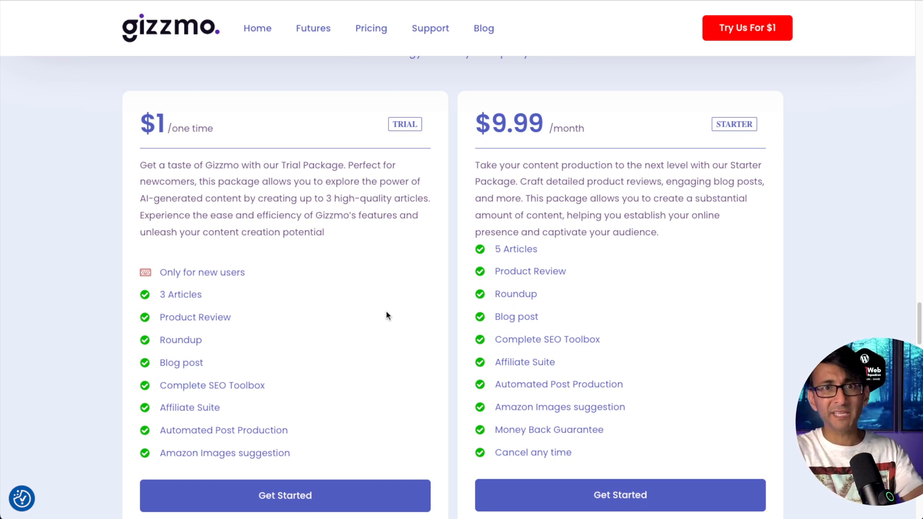
{"action": "mouse_move", "coordinate": [663, 304]}
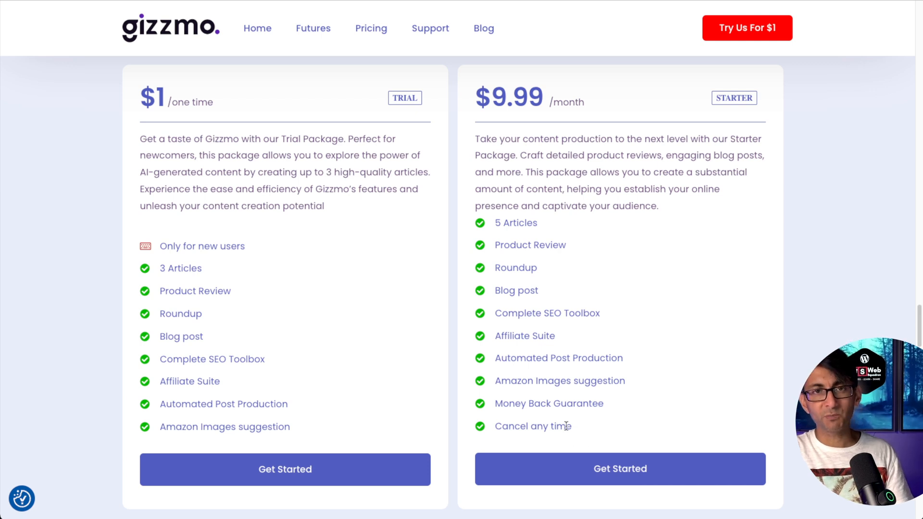
{"action": "mouse_move", "coordinate": [649, 231]}
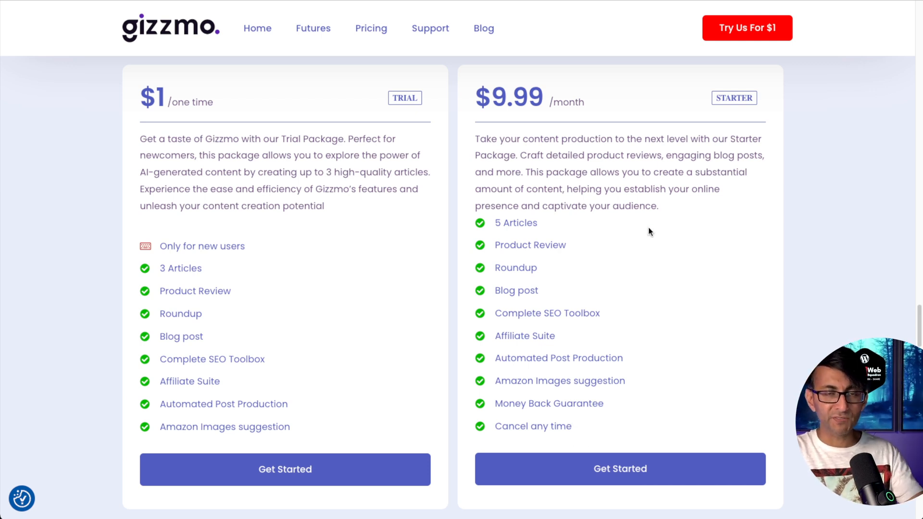
{"action": "mouse_move", "coordinate": [544, 406]}
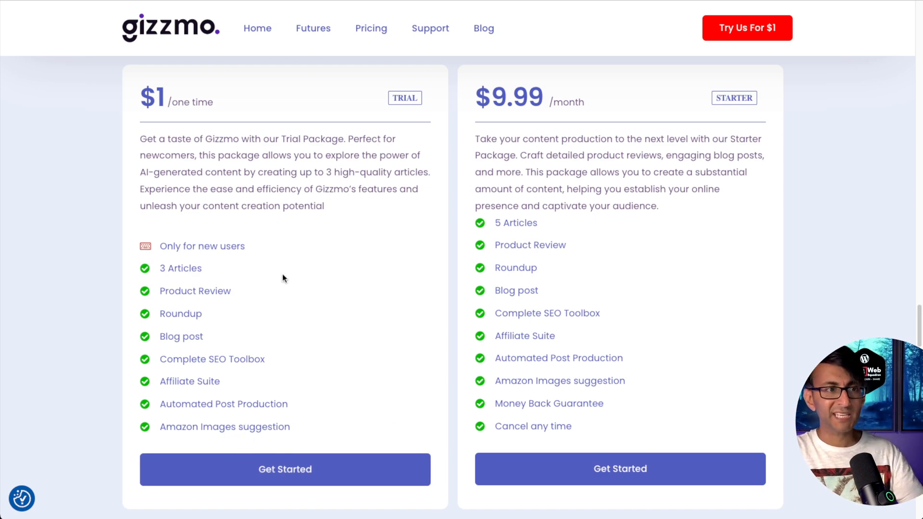
{"action": "scroll", "scroll_direction": "down", "scroll_amount": 3}
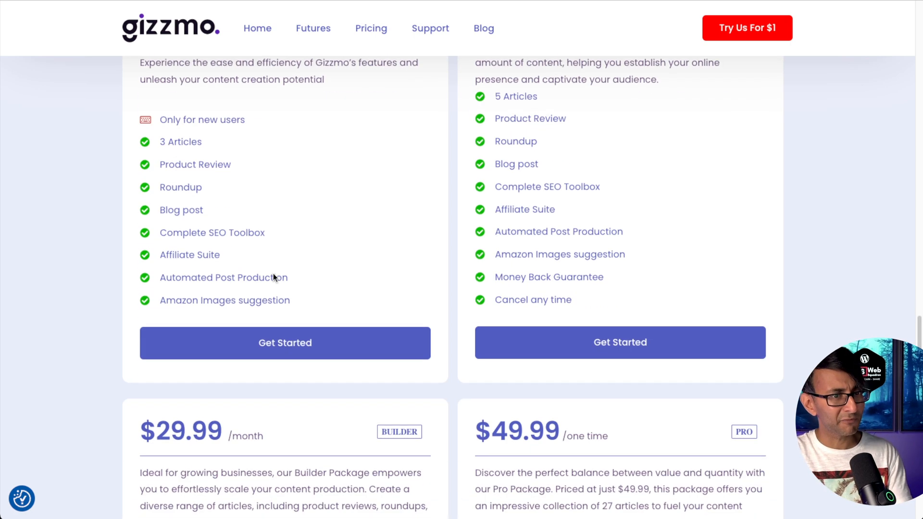
{"action": "scroll", "scroll_direction": "down", "scroll_amount": 3}
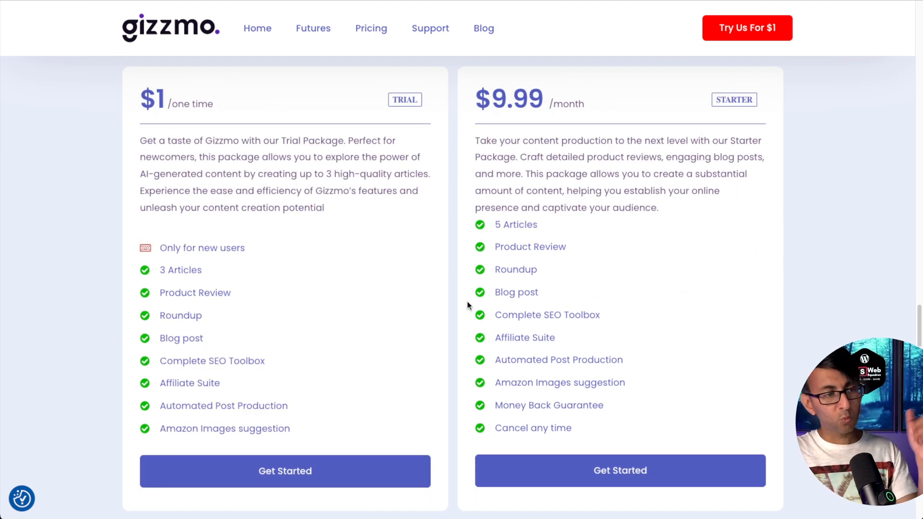
{"action": "mouse_move", "coordinate": [247, 356]}
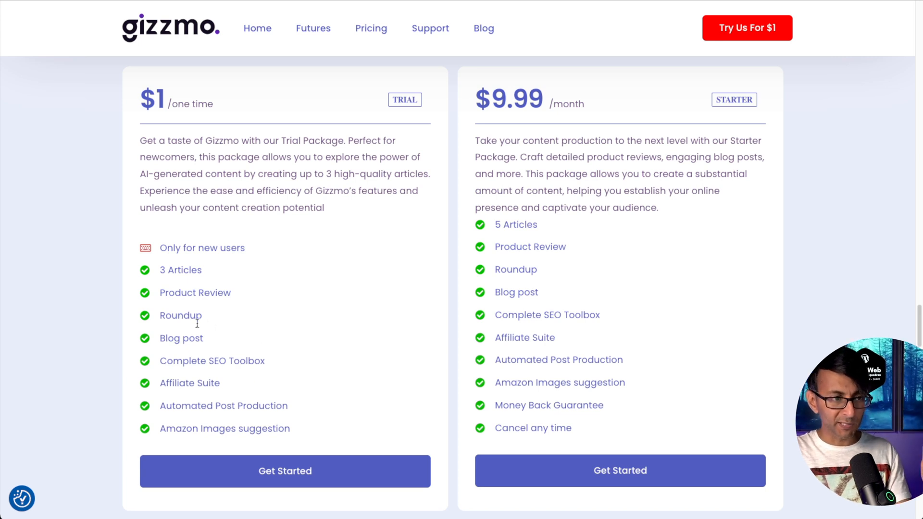
{"action": "mouse_move", "coordinate": [217, 372]}
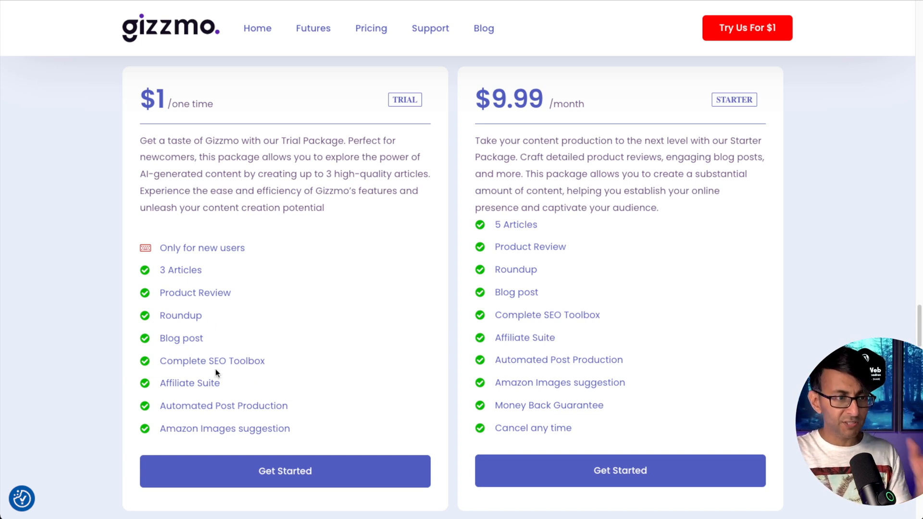
{"action": "mouse_move", "coordinate": [254, 379]}
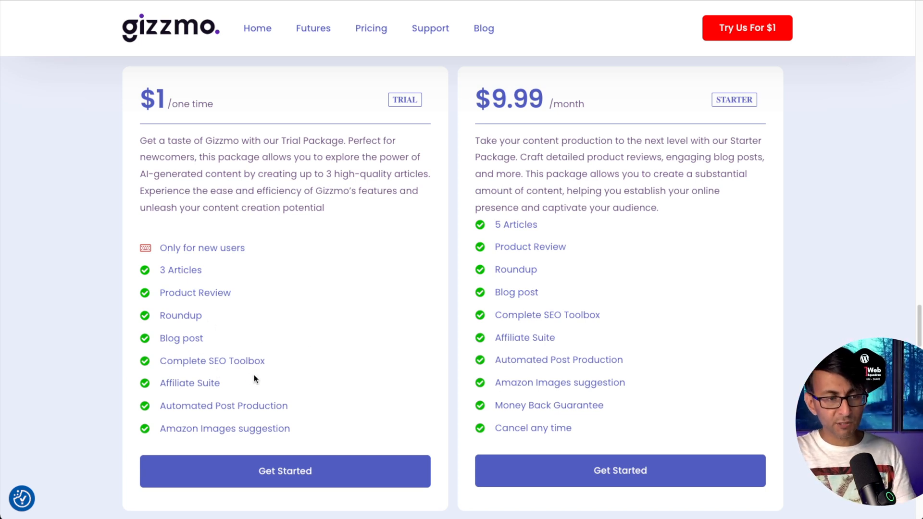
{"action": "mouse_move", "coordinate": [226, 305]}
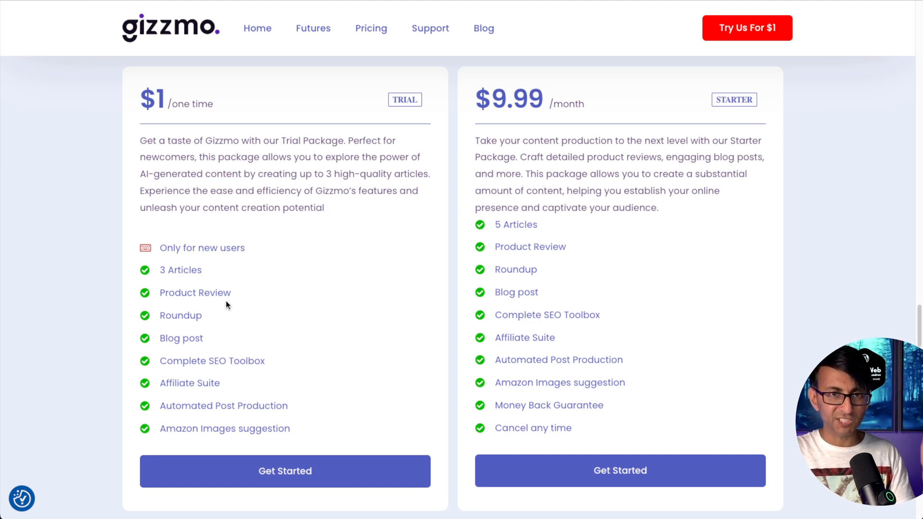
Start the $1 trial sign-up and begin filling the Complete Your Profile form with the Amazon affiliate tag
{"action": "left_click", "coordinate": [285, 471]}
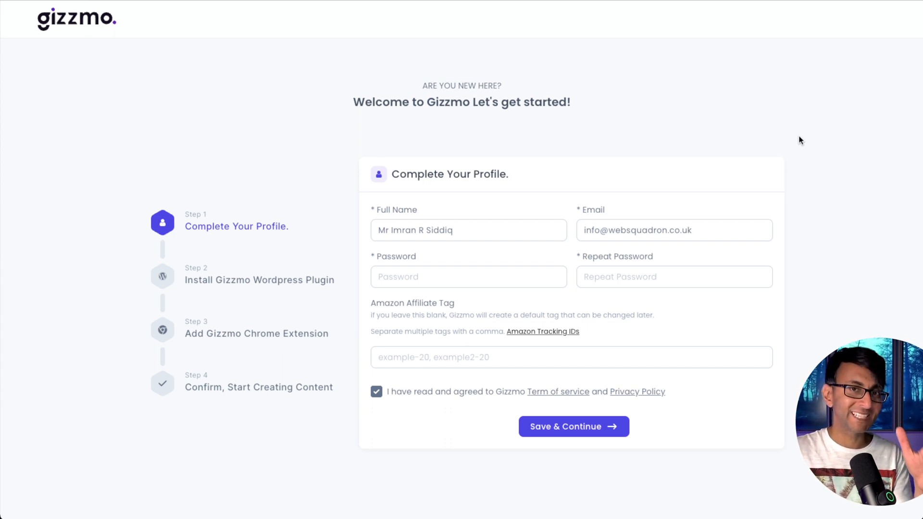
{"action": "mouse_move", "coordinate": [794, 384]}
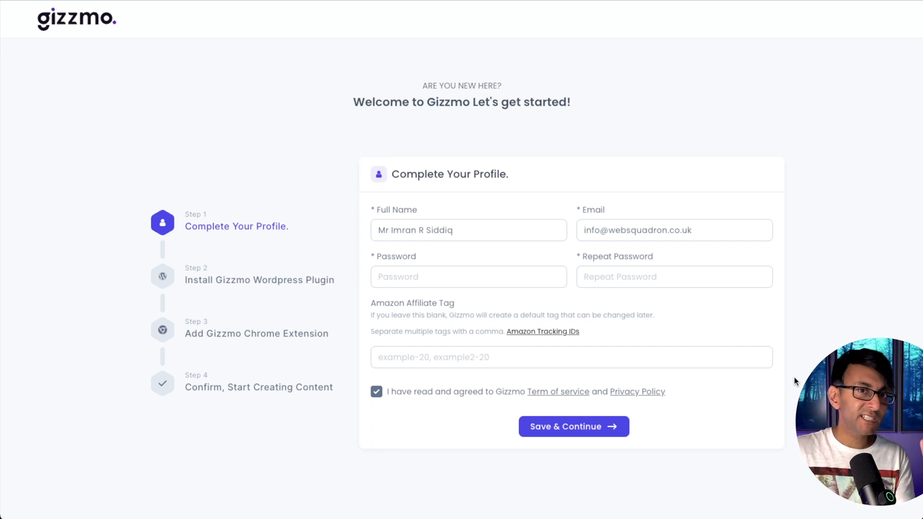
{"action": "mouse_move", "coordinate": [644, 372]}
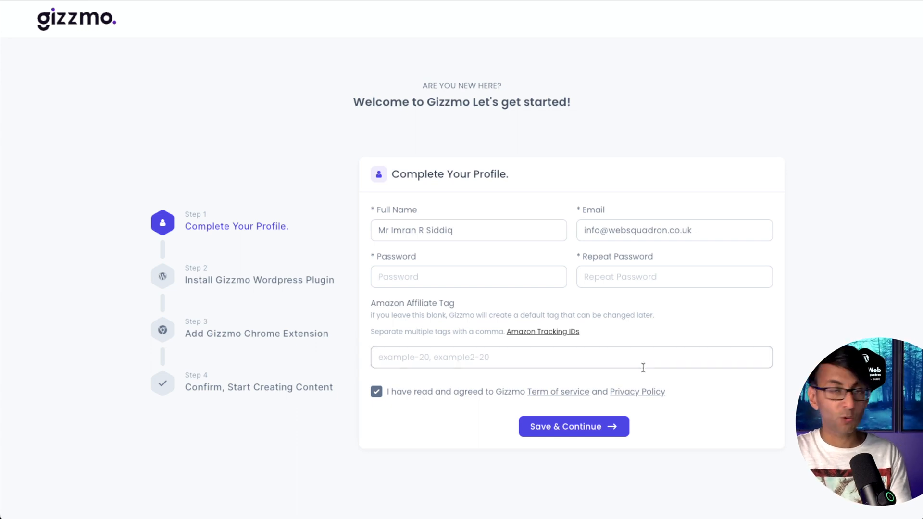
{"action": "mouse_move", "coordinate": [542, 331]}
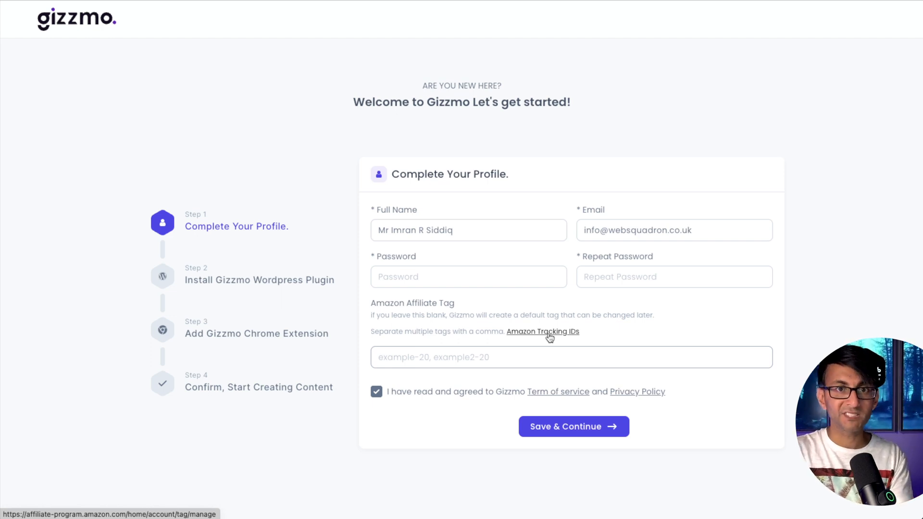
{"action": "mouse_move", "coordinate": [801, 326]}
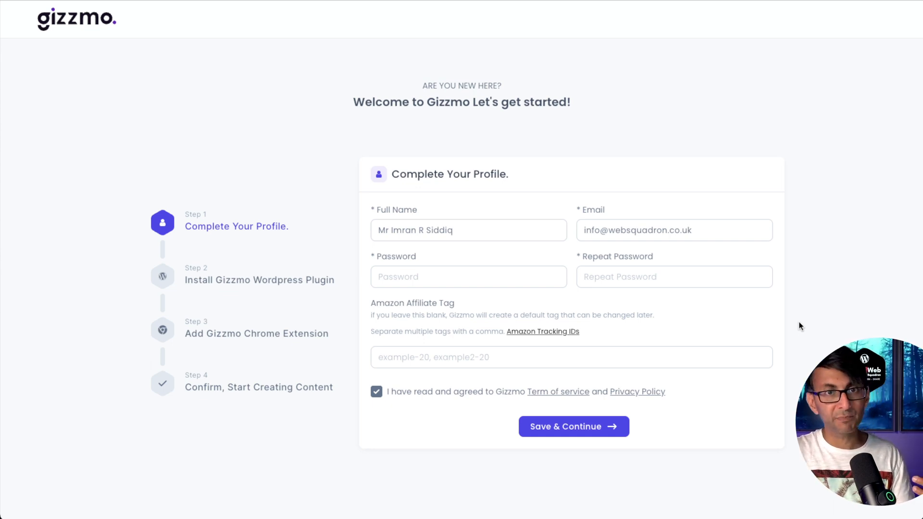
{"action": "left_click", "coordinate": [570, 358]}
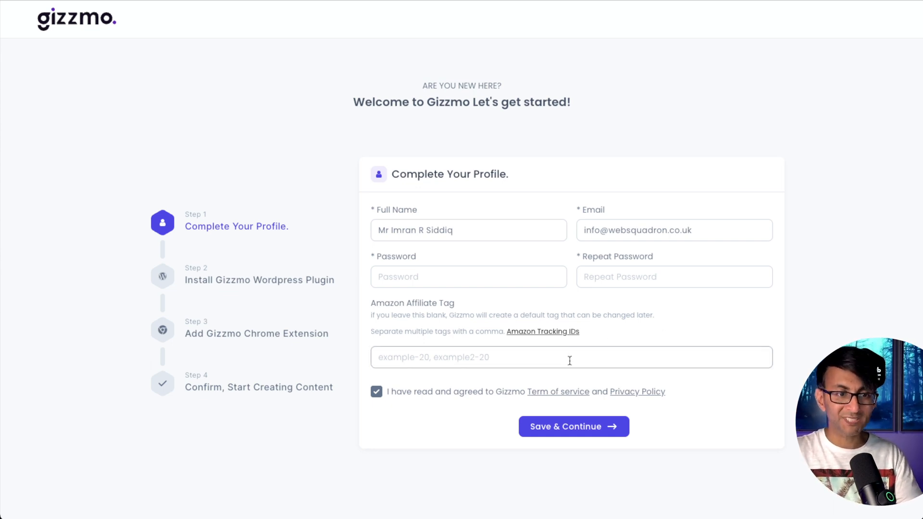
{"action": "left_click", "coordinate": [572, 426]}
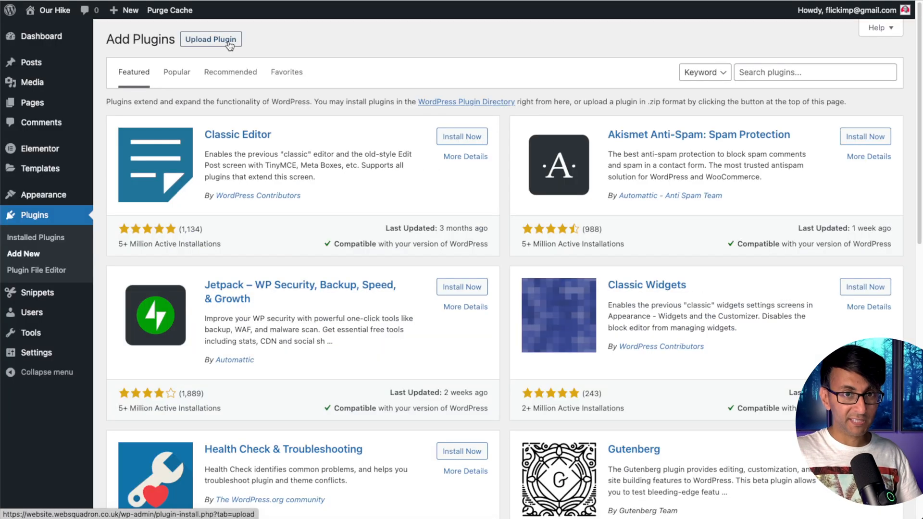
Reveal WordPress's Upload Plugin area and choose the plugin .zip file
{"action": "left_click", "coordinate": [210, 38]}
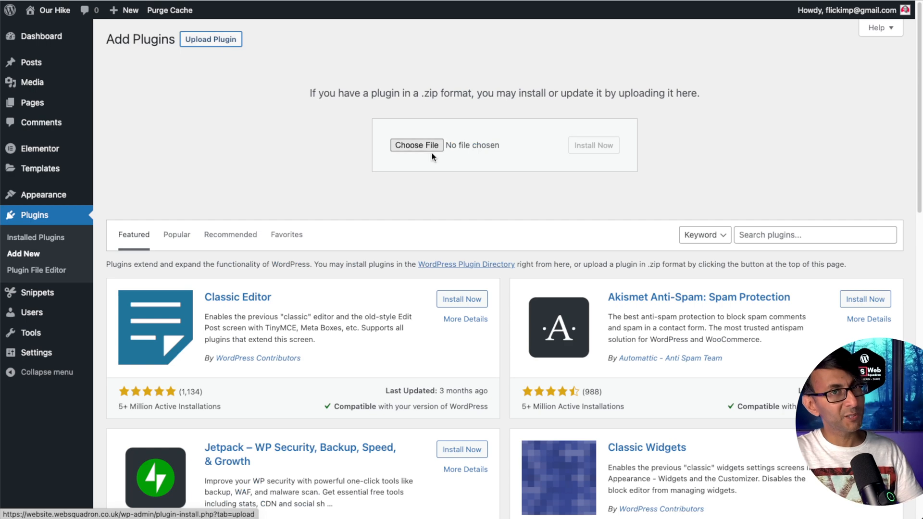
{"action": "left_click", "coordinate": [39, 83]}
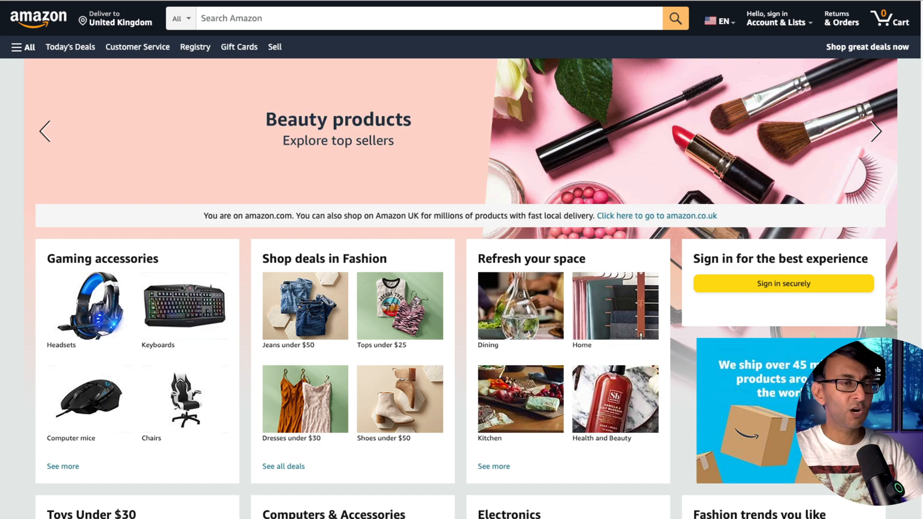
Search Amazon for monitors and send the result to the Gizmo product list via the extension
{"action": "left_click", "coordinate": [877, 132]}
{"action": "type", "text": "Monitors"}
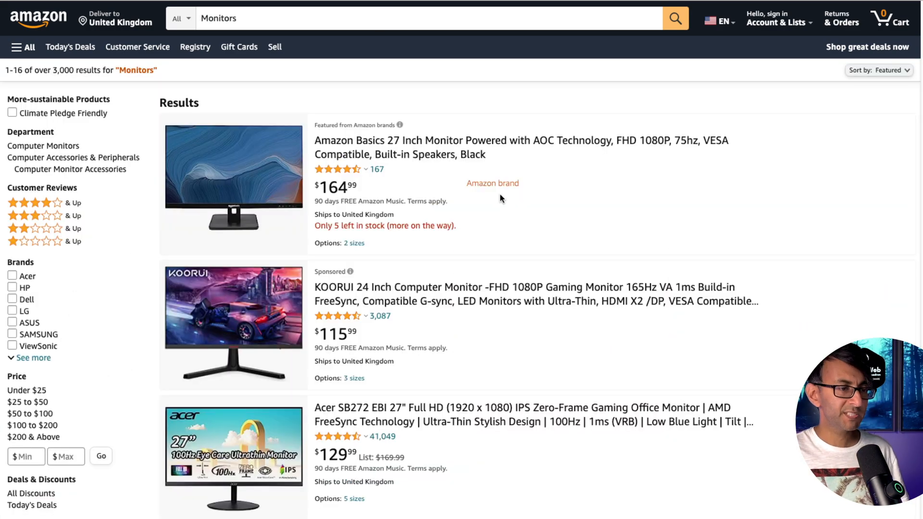
{"action": "mouse_move", "coordinate": [406, 154]}
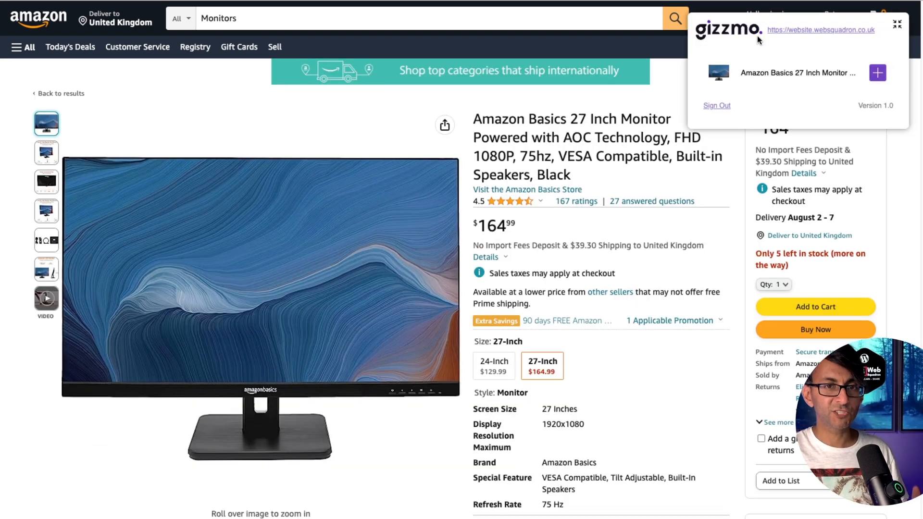
{"action": "mouse_move", "coordinate": [767, 85]}
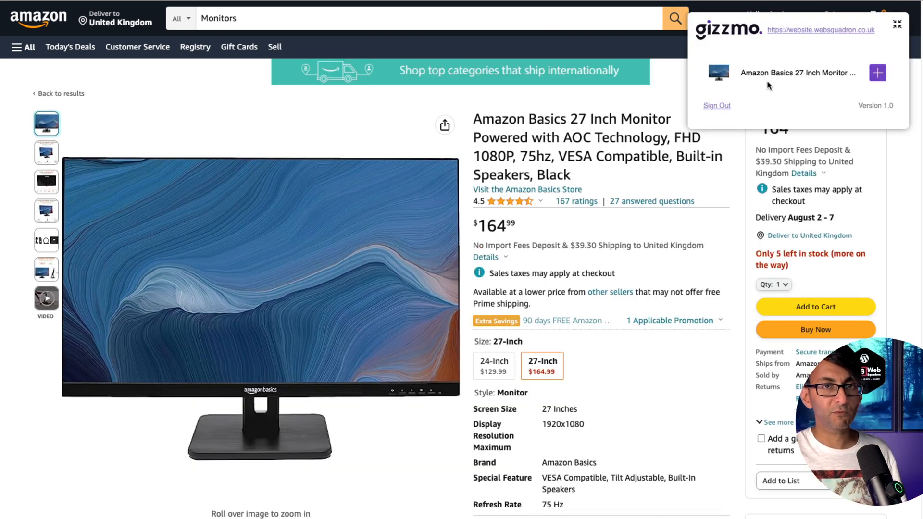
{"action": "mouse_move", "coordinate": [877, 75]}
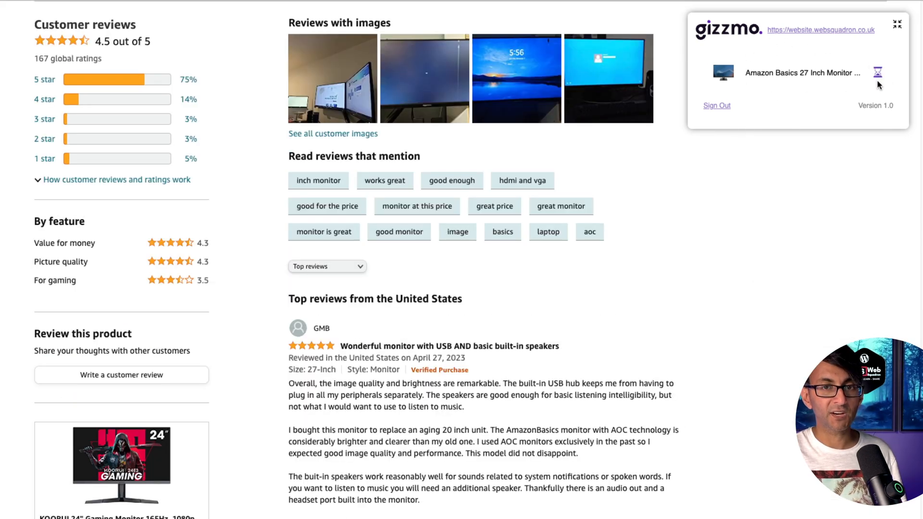
{"action": "left_click", "coordinate": [878, 72]}
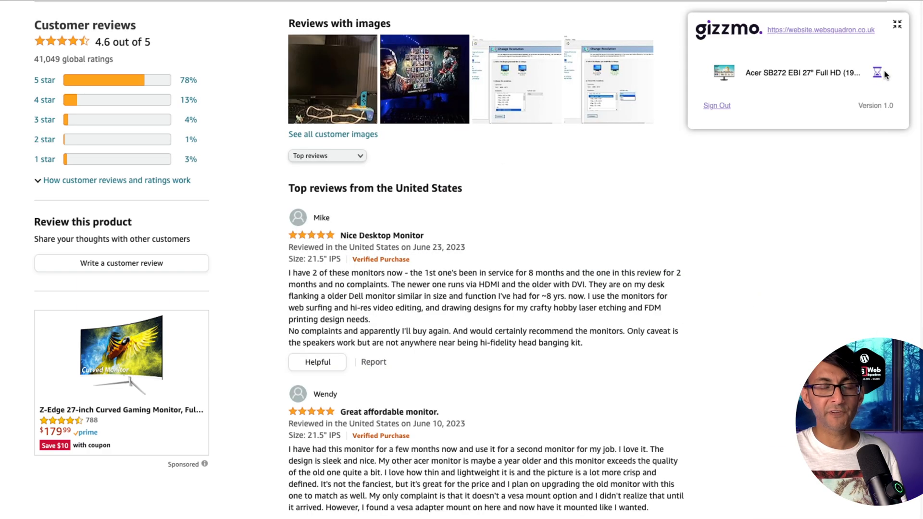
{"action": "mouse_move", "coordinate": [536, 20]}
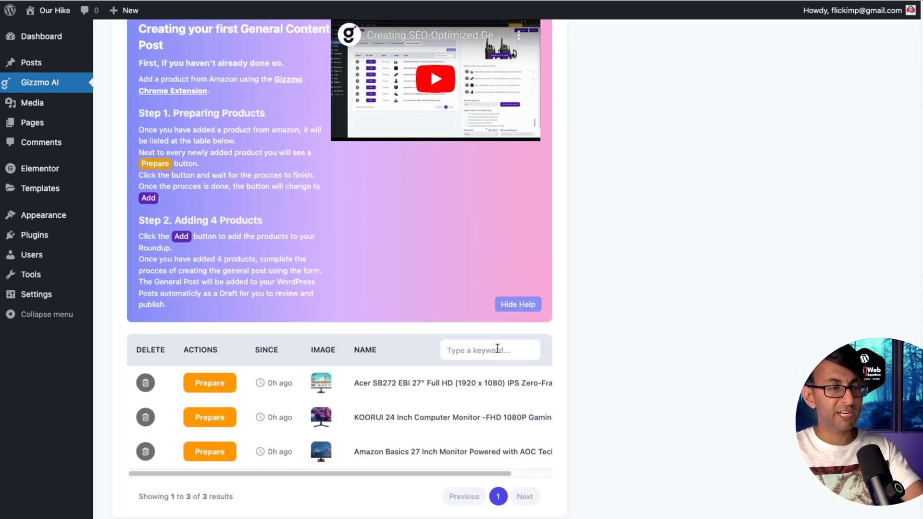
Queue the Acer SB272 monitor for AI preparation on the Product Review tab
{"action": "scroll", "scroll_direction": "up", "scroll_amount": 3}
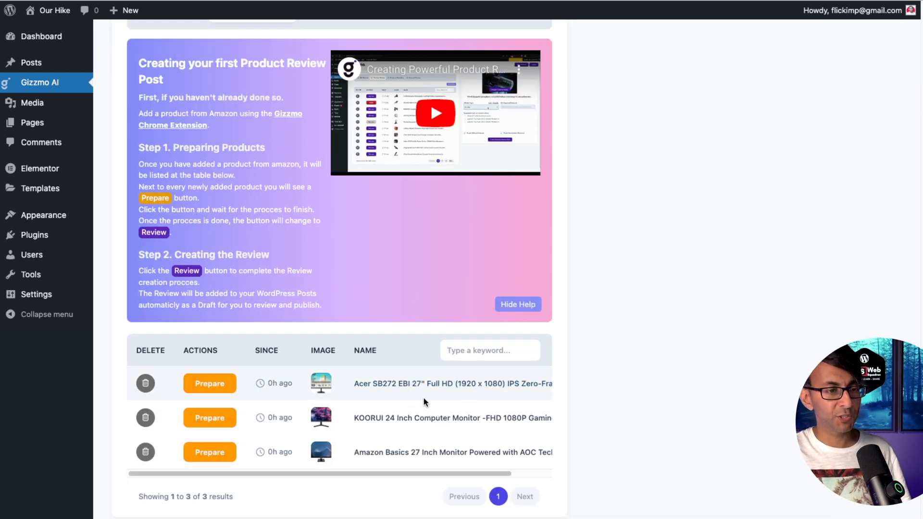
{"action": "left_click", "coordinate": [209, 384]}
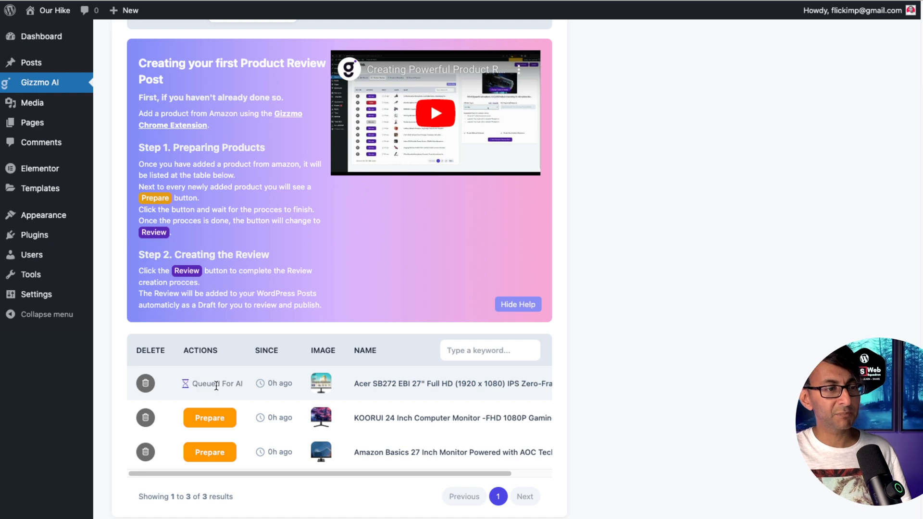
{"action": "scroll", "scroll_direction": "up", "scroll_amount": 3}
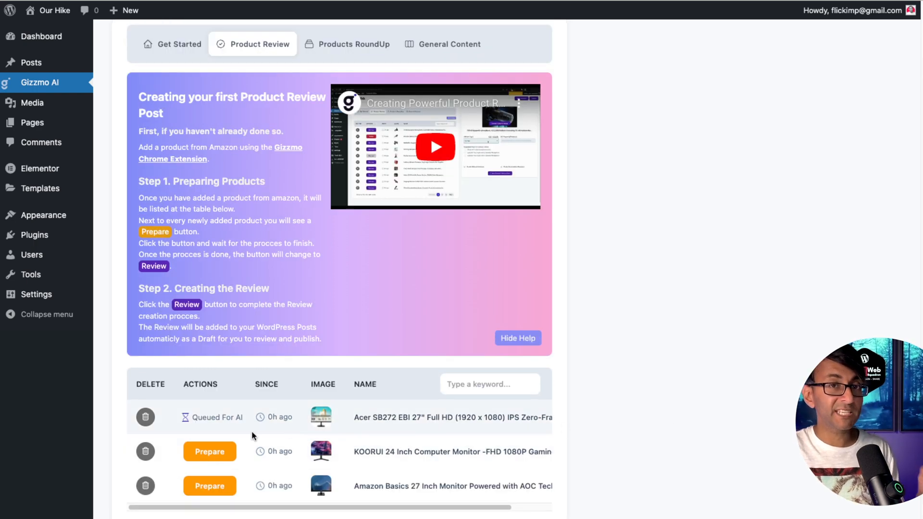
{"action": "mouse_move", "coordinate": [240, 433]}
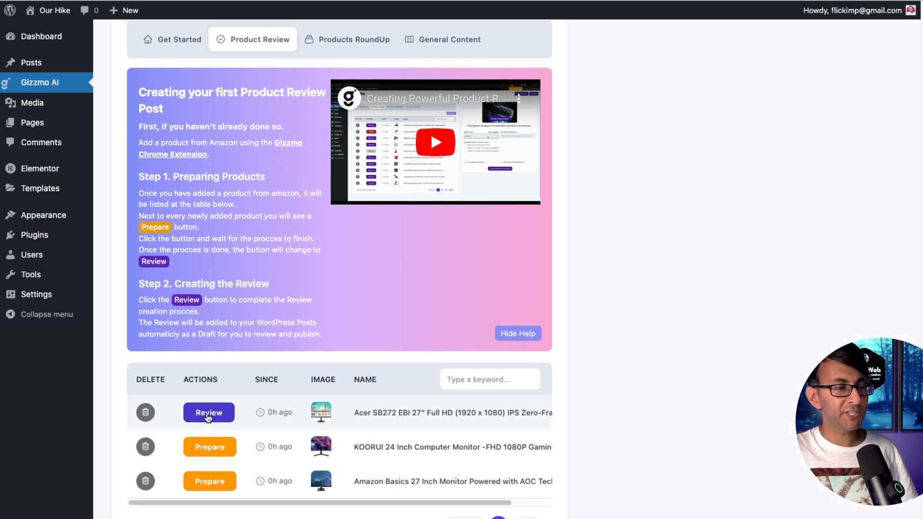
Generate a draft review post for the Acer SB272 with SEO keyword 'LED Monitor'
{"action": "left_click", "coordinate": [209, 413]}
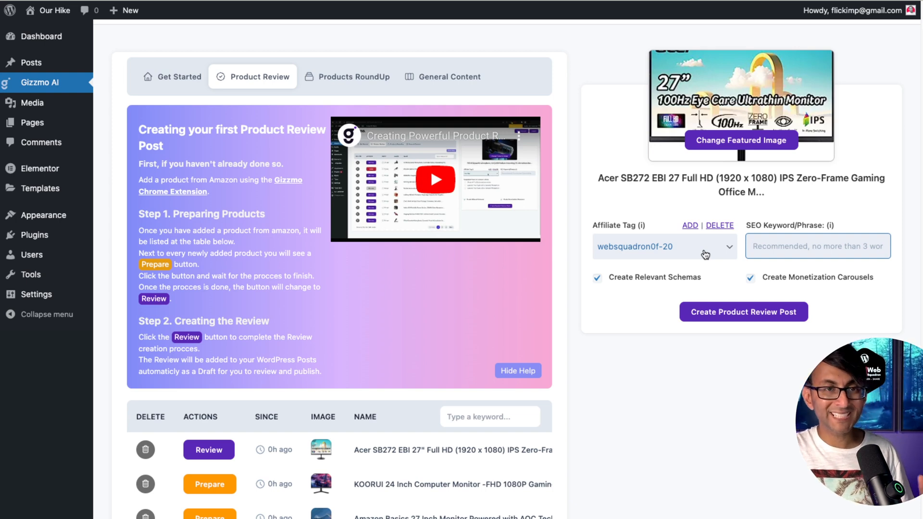
{"action": "mouse_move", "coordinate": [731, 255]}
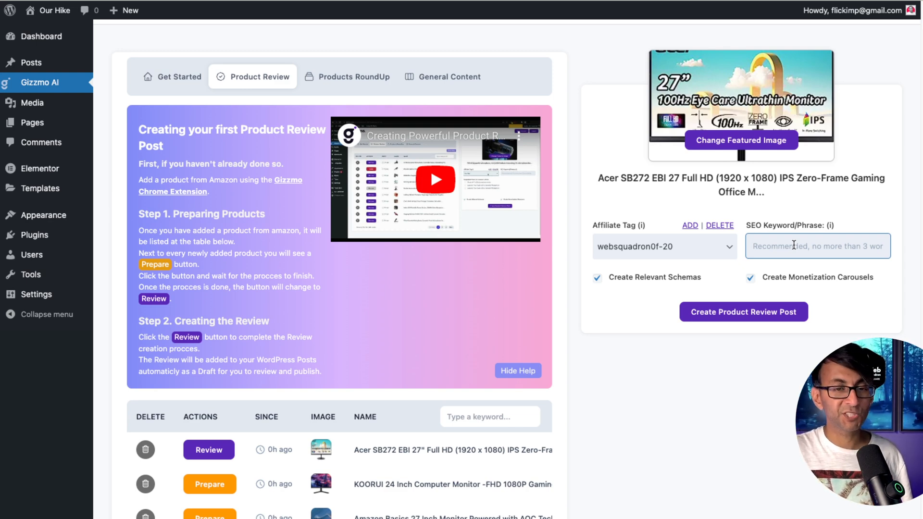
{"action": "type", "text": "LED Monitor"}
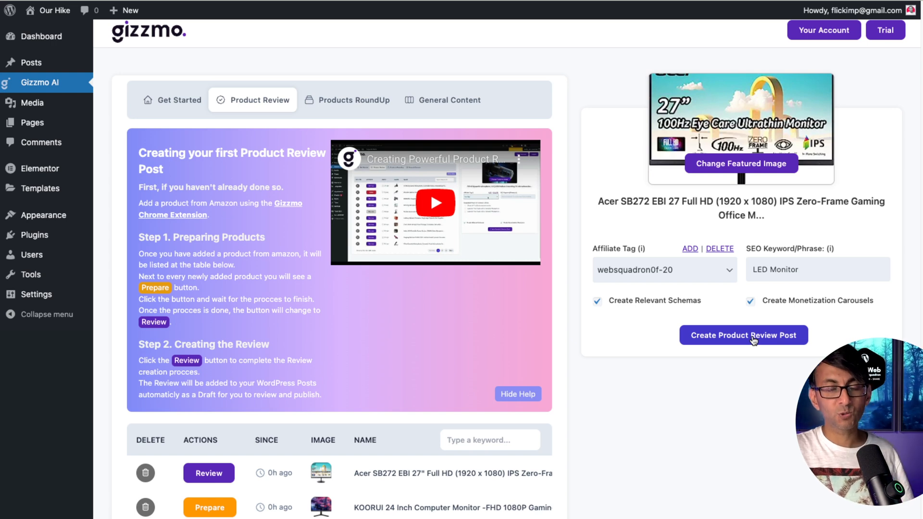
{"action": "left_click", "coordinate": [743, 334]}
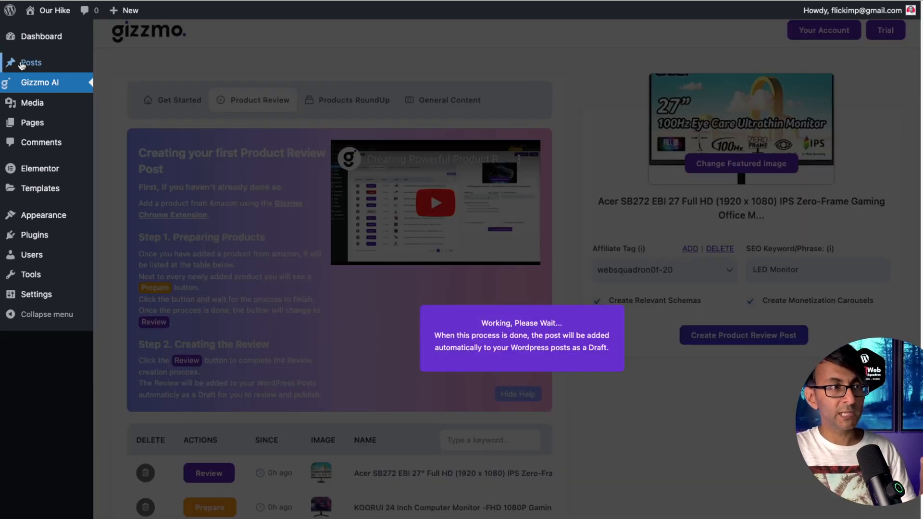
Go to the WordPress Posts list to find the new draft
{"action": "left_click", "coordinate": [31, 62]}
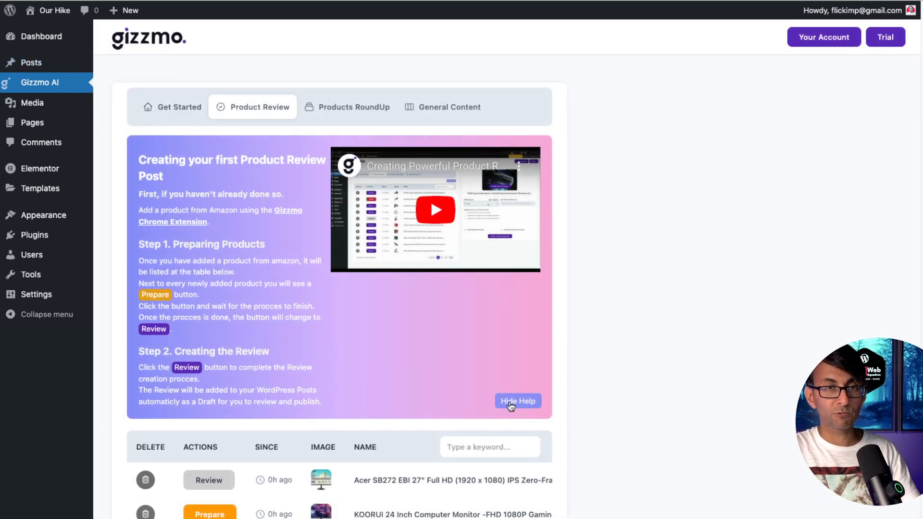
{"action": "left_click", "coordinate": [31, 62]}
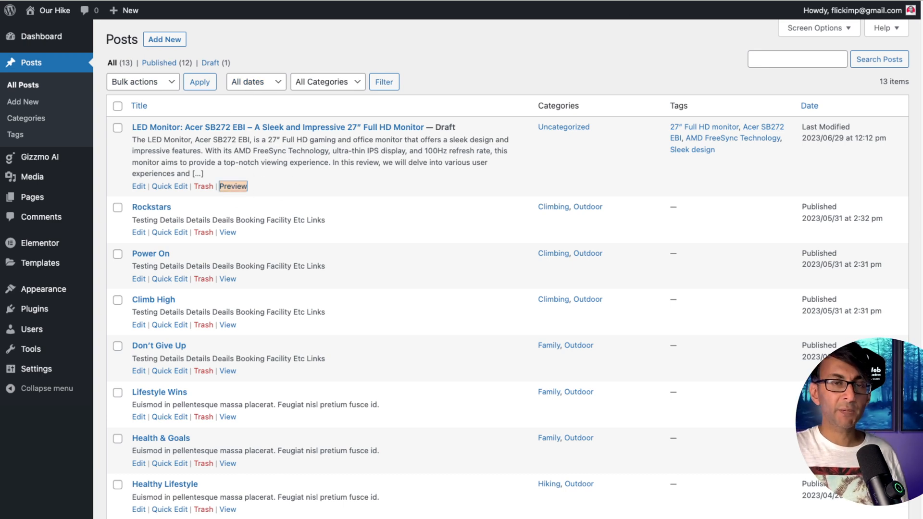
Preview the LED Monitor review draft, then switch to editing it
{"action": "left_click", "coordinate": [232, 186]}
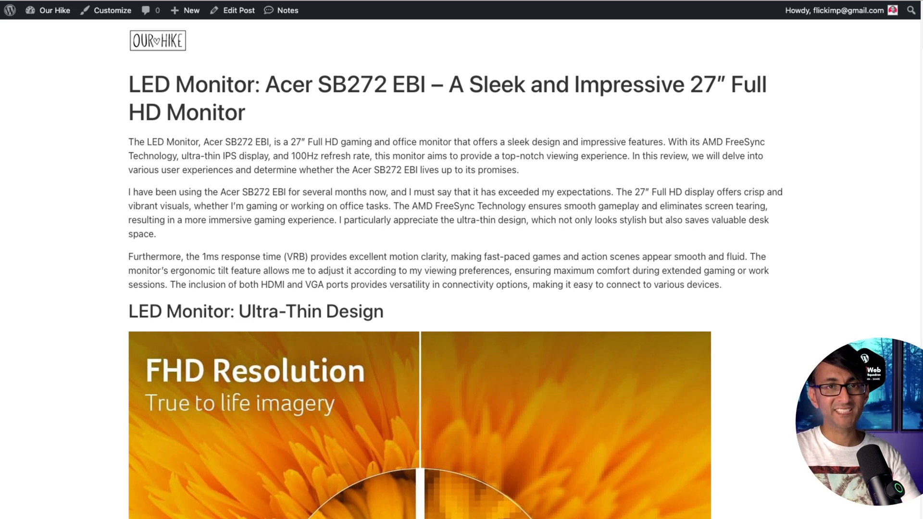
{"action": "scroll", "scroll_direction": "down", "scroll_amount": 3}
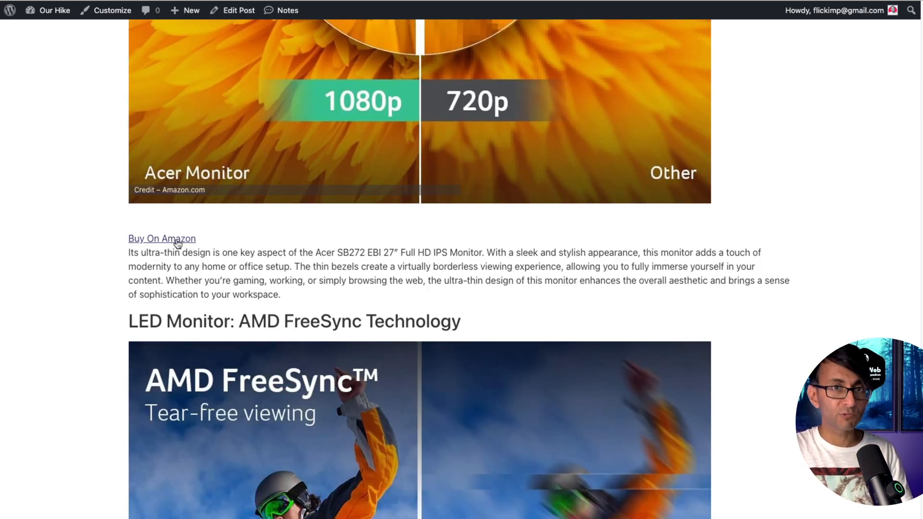
{"action": "left_click", "coordinate": [238, 10]}
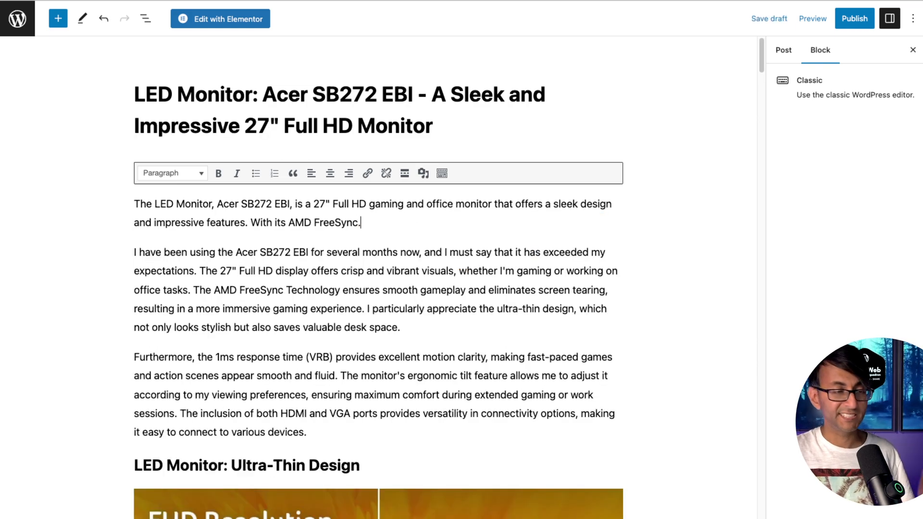
Scroll through the editor and preview the Acer review draft again
{"action": "scroll", "scroll_direction": "down", "scroll_amount": 3}
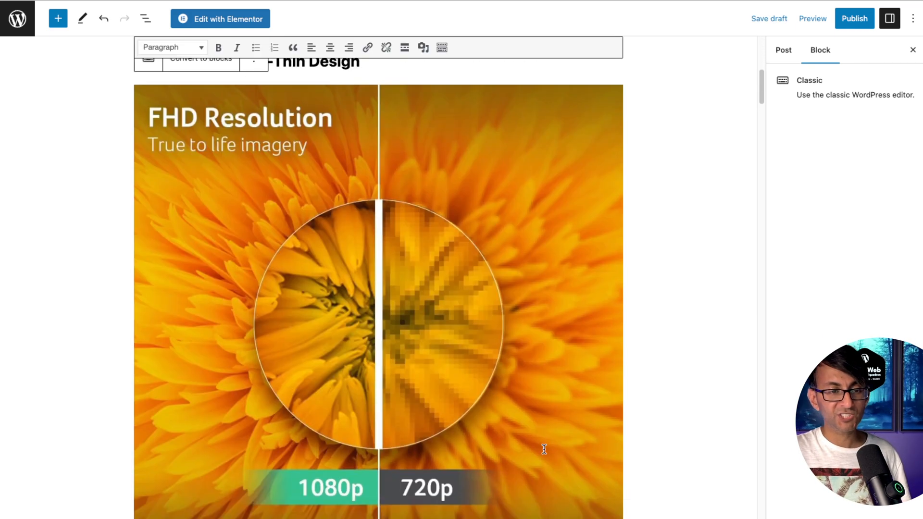
{"action": "scroll", "scroll_direction": "down", "scroll_amount": 3}
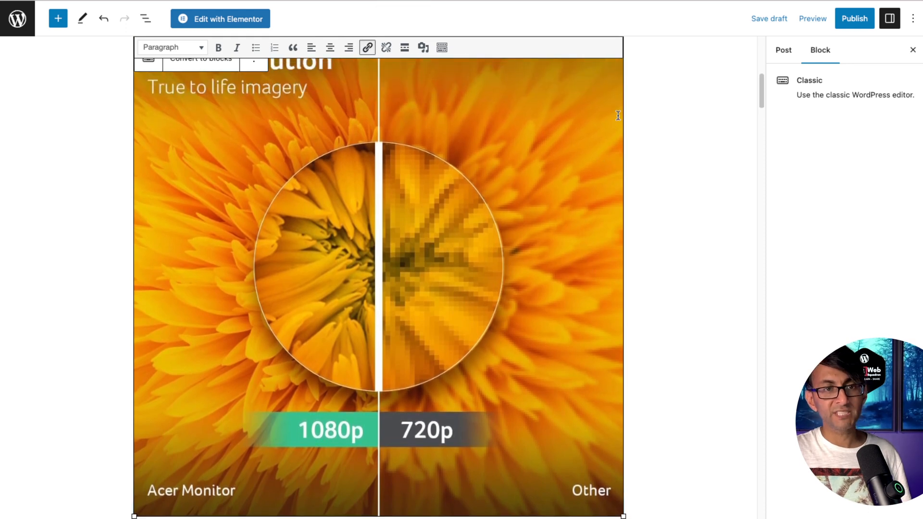
{"action": "left_click", "coordinate": [812, 18]}
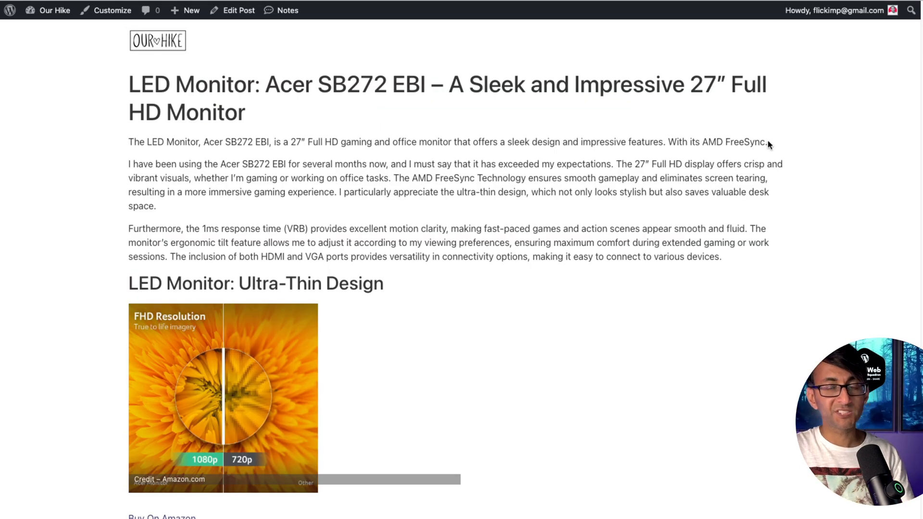
{"action": "mouse_move", "coordinate": [283, 407]}
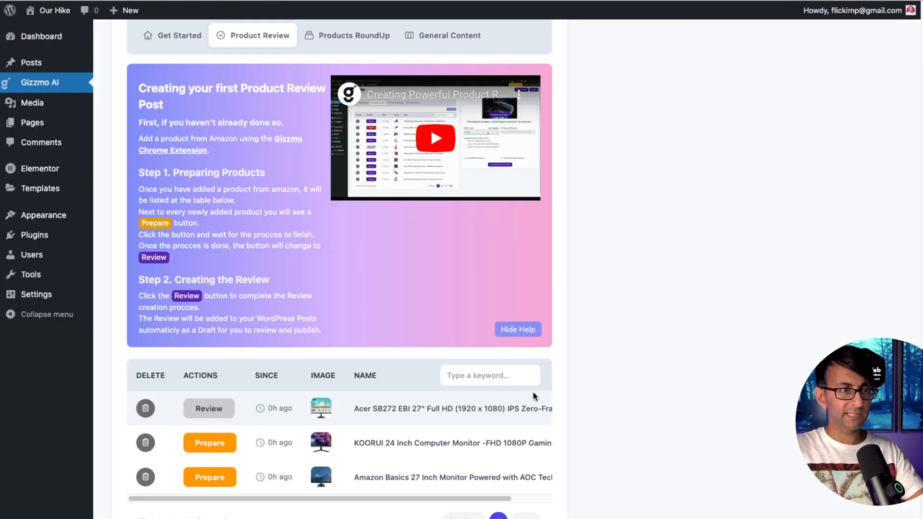
{"action": "mouse_move", "coordinate": [471, 478]}
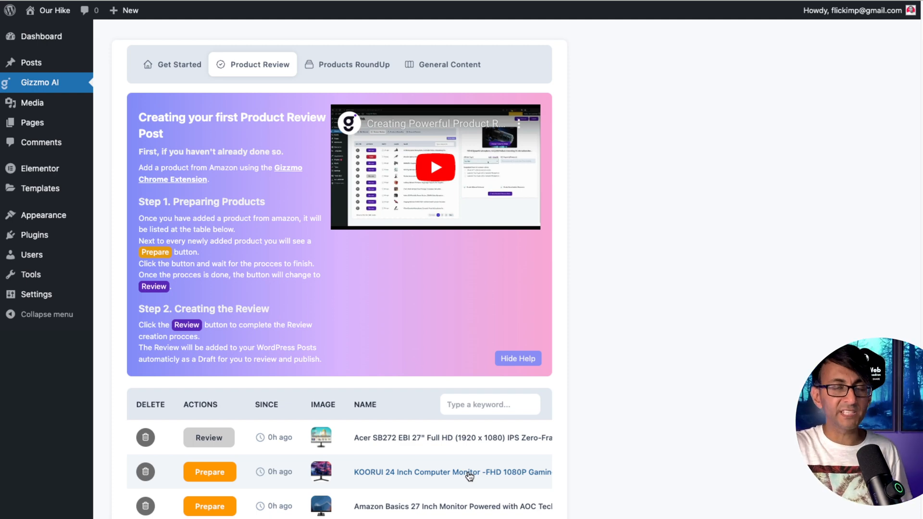
Build a roundup of the three monitors with SEO keyword 'LED Monitor' and generate it as a draft
{"action": "left_click", "coordinate": [354, 65]}
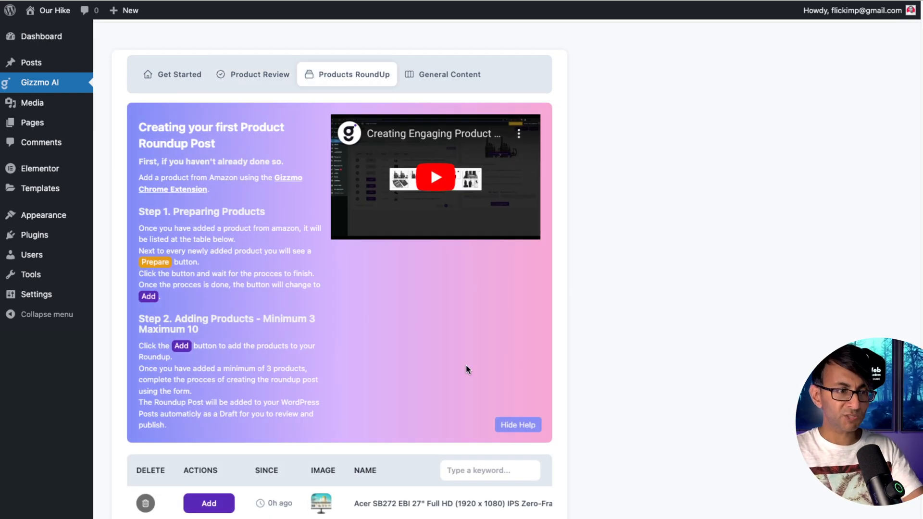
{"action": "scroll", "scroll_direction": "down", "scroll_amount": 3}
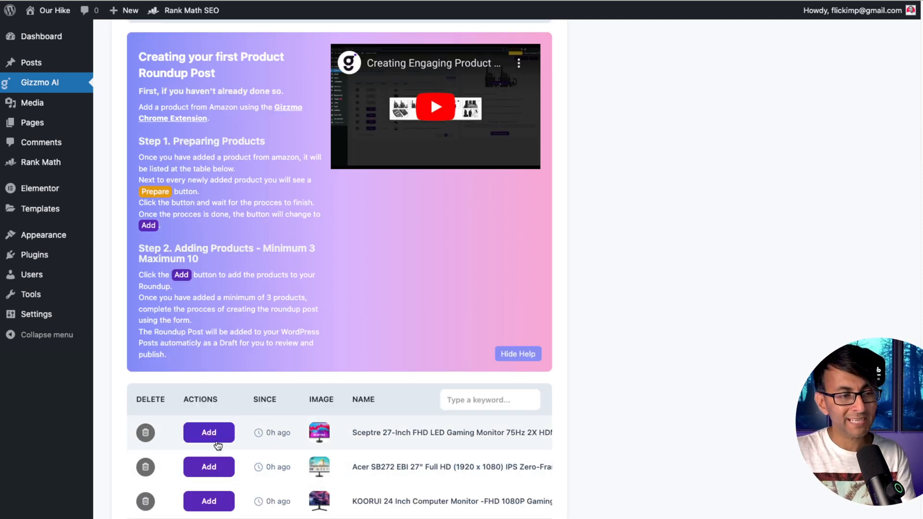
{"action": "left_click", "coordinate": [209, 431]}
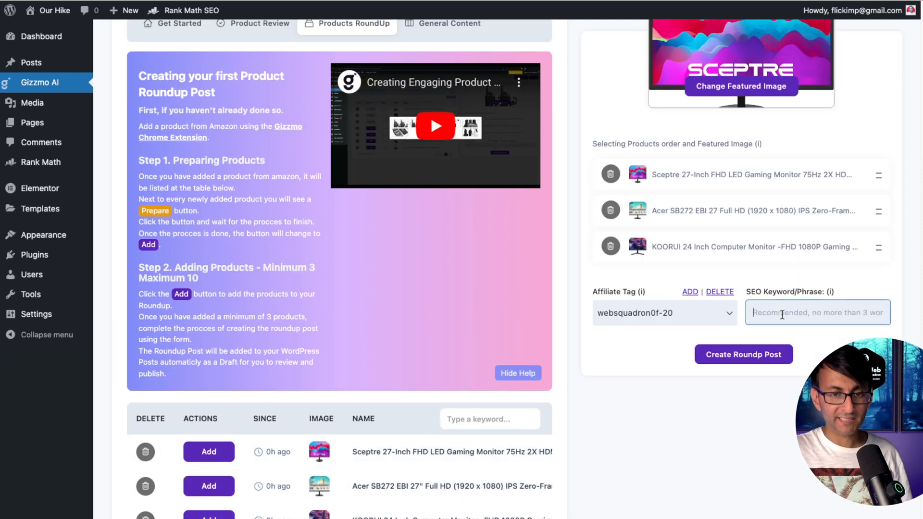
{"action": "type", "text": "LED Monitor"}
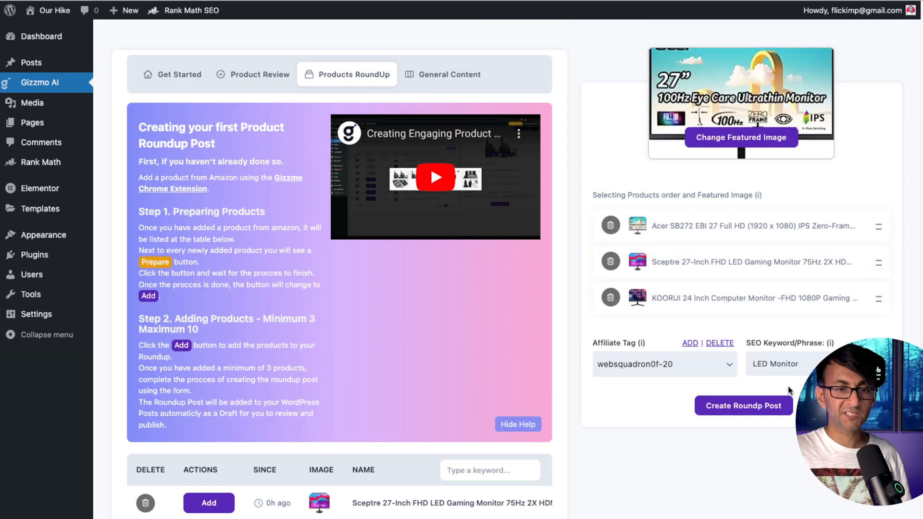
{"action": "left_click", "coordinate": [743, 406]}
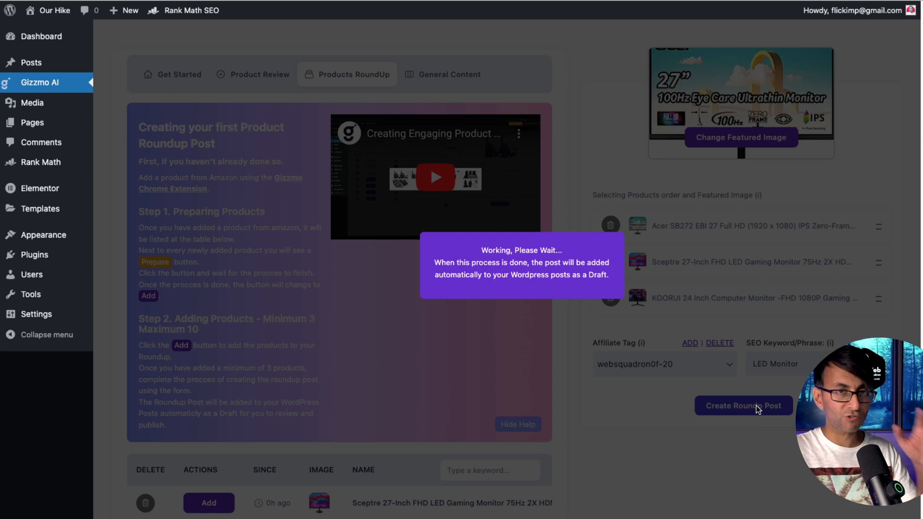
Scroll through the LED Monitor Roundup preview with its three monitors, ratings and buy links
{"action": "left_click", "coordinate": [743, 406]}
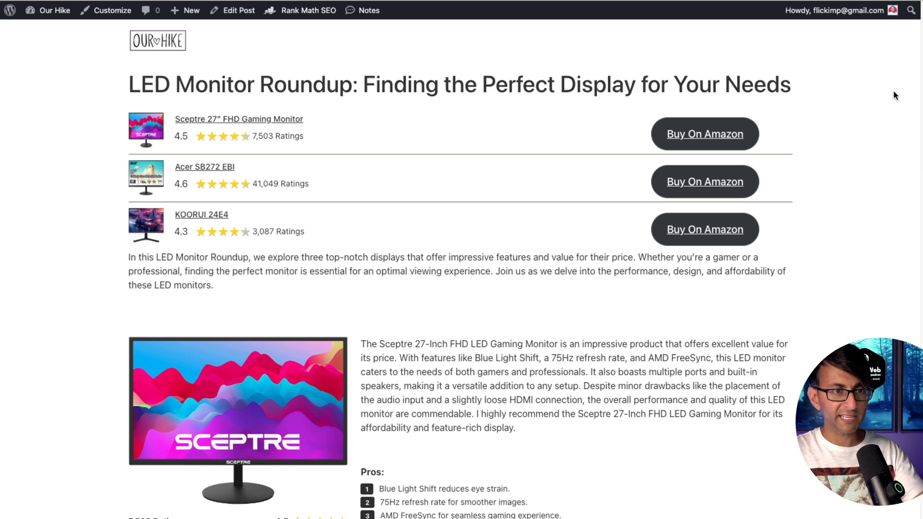
{"action": "mouse_move", "coordinate": [542, 131]}
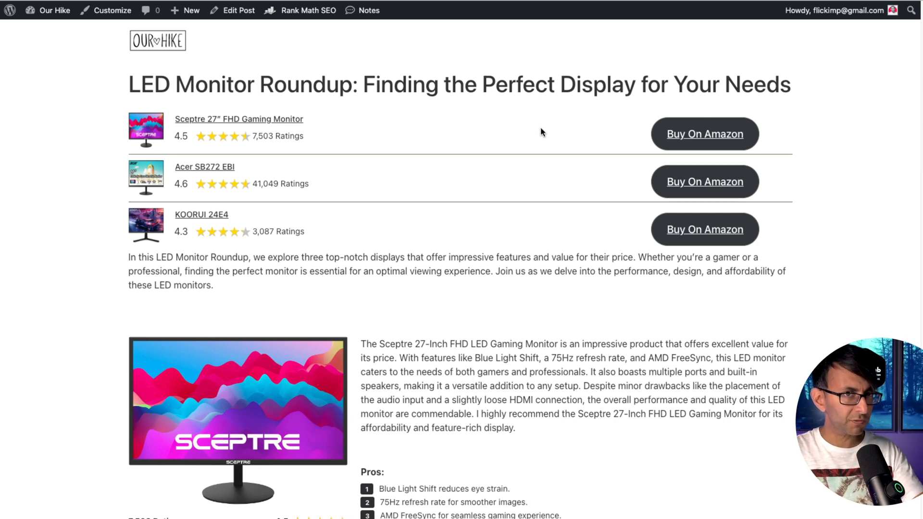
{"action": "mouse_move", "coordinate": [751, 136]}
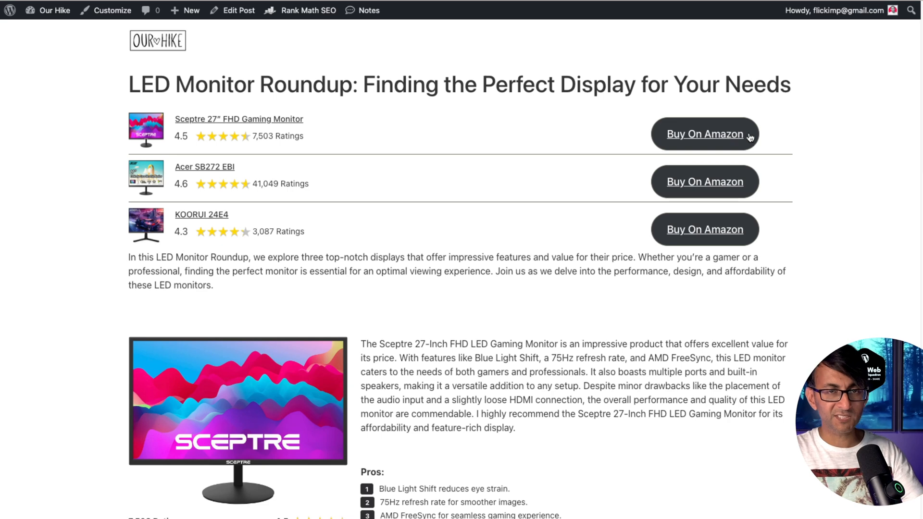
{"action": "mouse_move", "coordinate": [819, 135]}
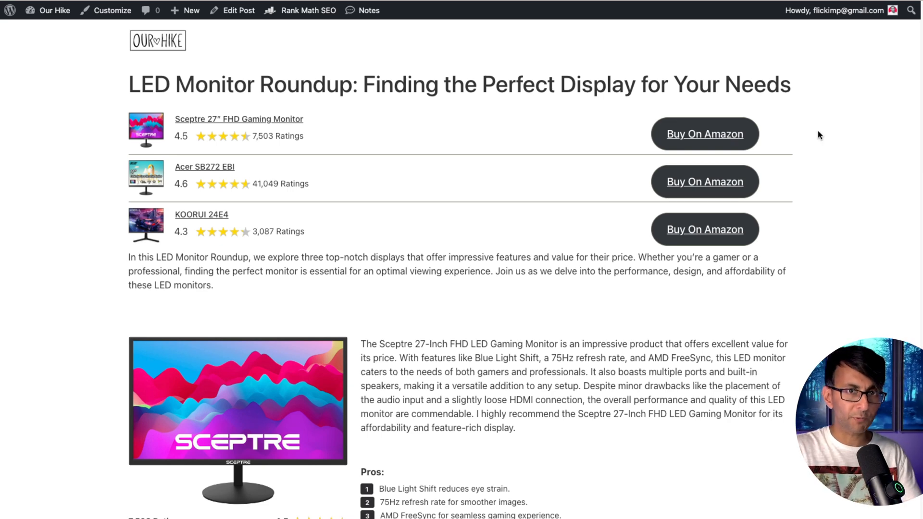
{"action": "mouse_move", "coordinate": [435, 110]}
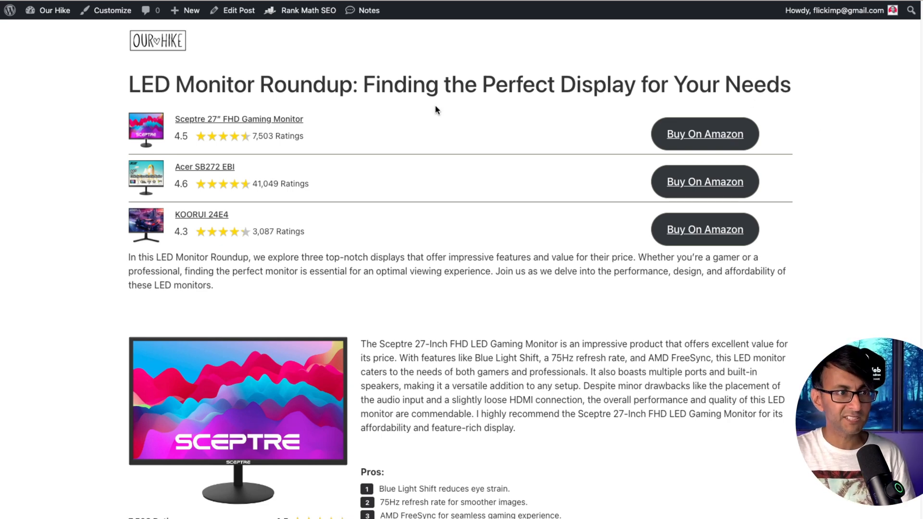
{"action": "mouse_move", "coordinate": [453, 100]}
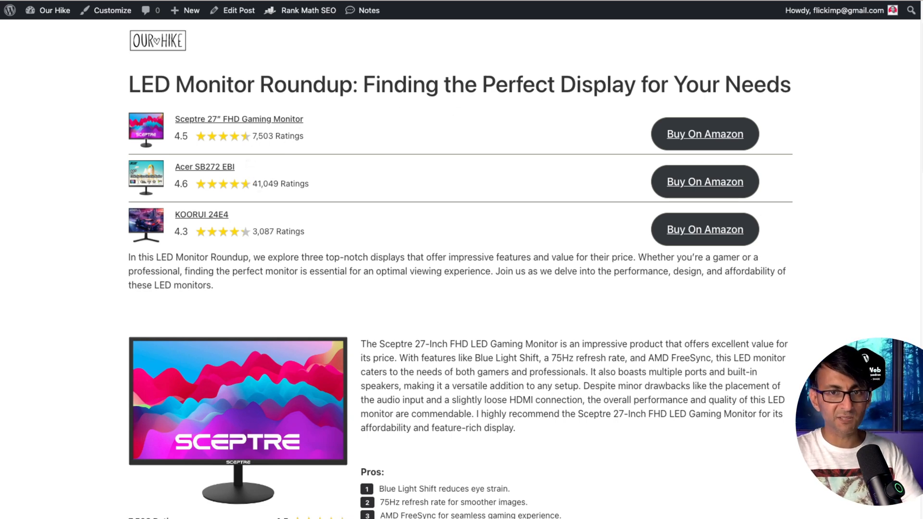
{"action": "scroll", "scroll_direction": "down", "scroll_amount": 3}
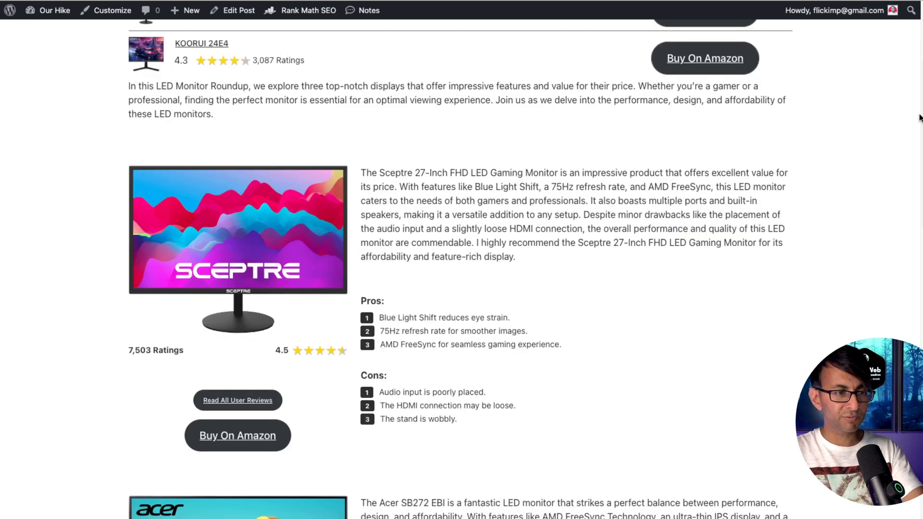
{"action": "scroll", "scroll_direction": "down", "scroll_amount": 3}
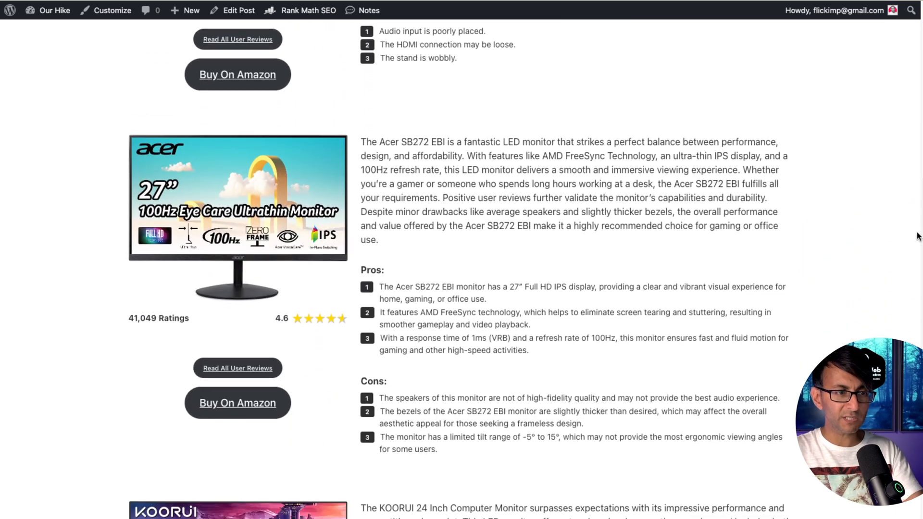
{"action": "scroll", "scroll_direction": "up", "scroll_amount": 3}
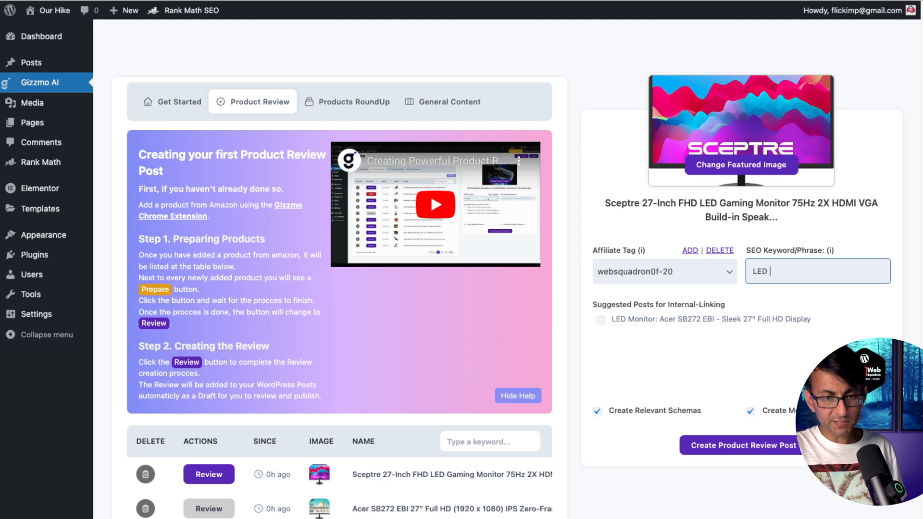
Set the SEO keyword to 'LED Gaming Monitor' and include the Acer monitor post as an internal link
{"action": "type", "text": "Gaming Monitor"}
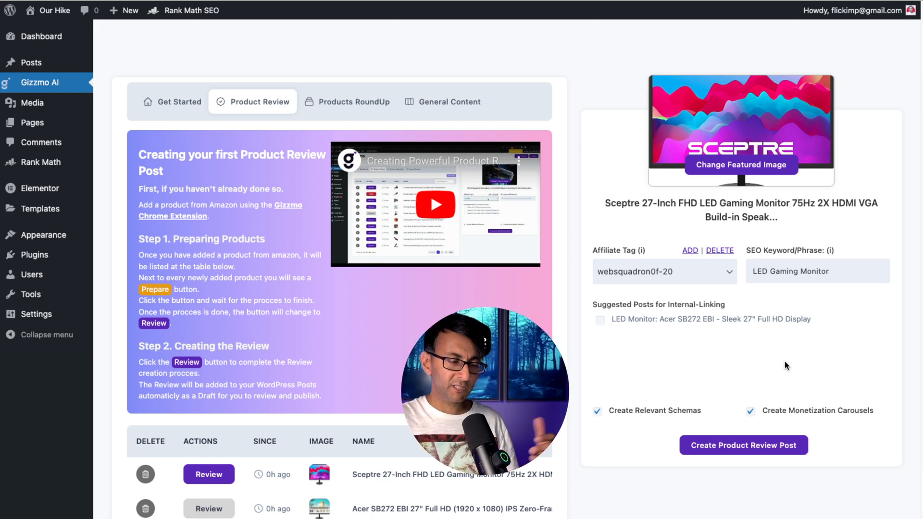
{"action": "mouse_move", "coordinate": [733, 292]}
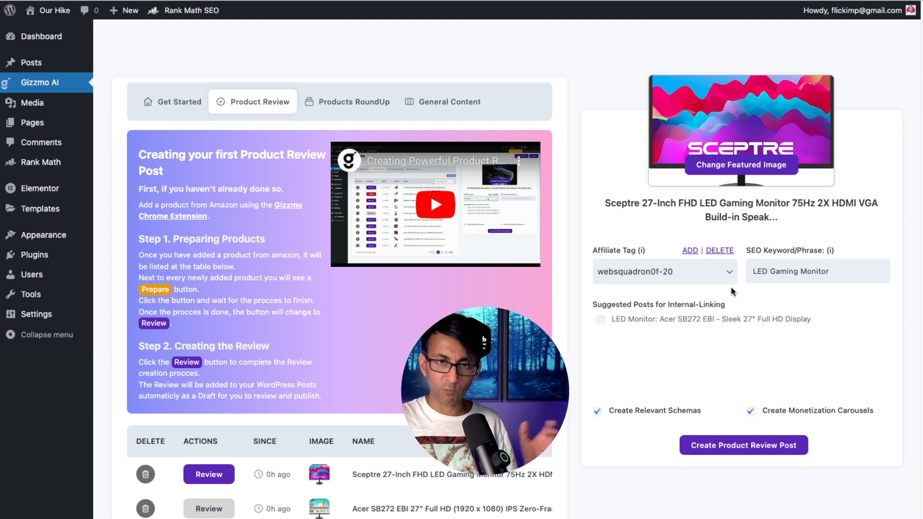
{"action": "mouse_move", "coordinate": [764, 348]}
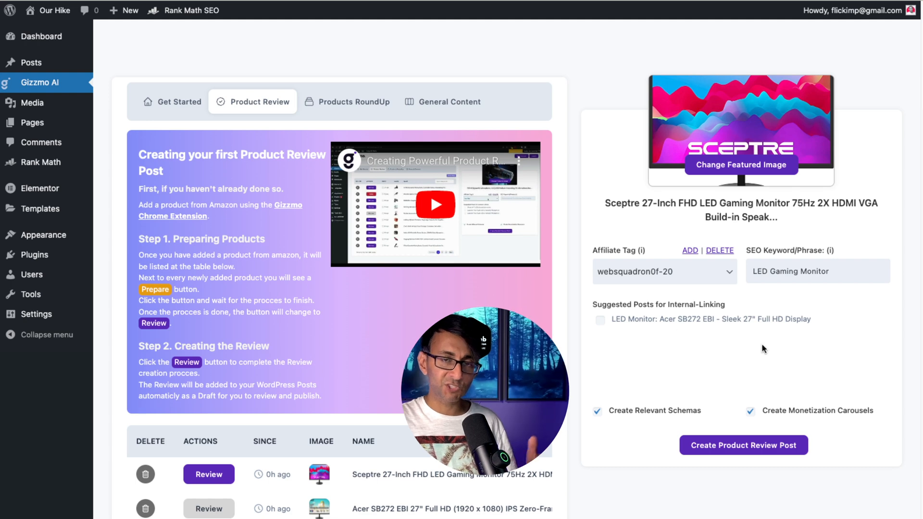
{"action": "left_click", "coordinate": [600, 320]}
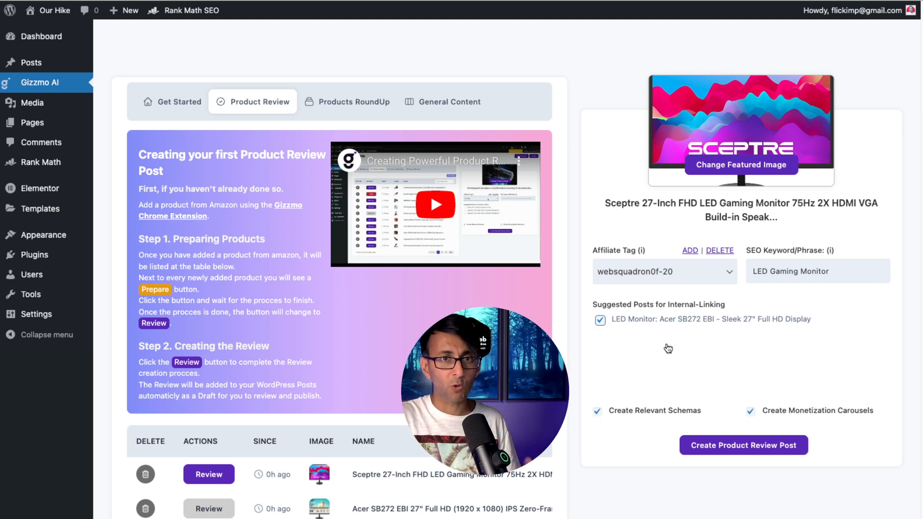
{"action": "scroll", "scroll_direction": "down", "scroll_amount": 3}
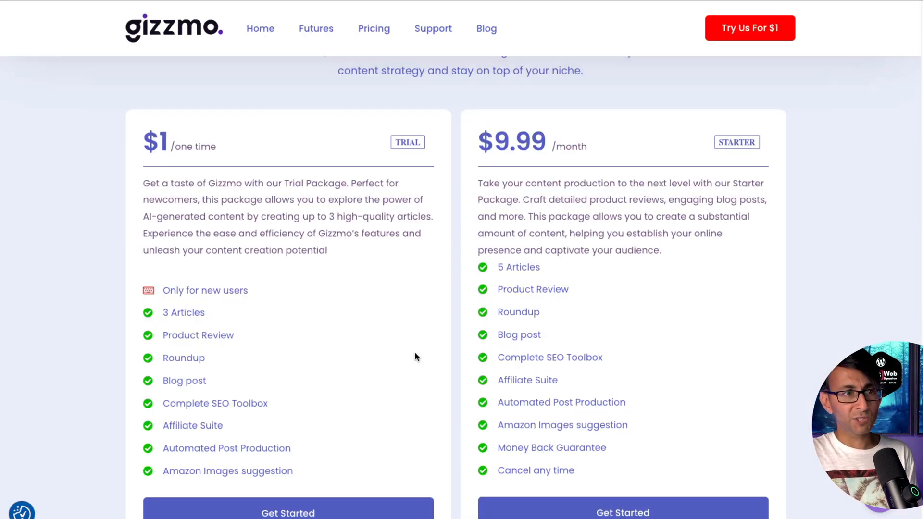
{"action": "mouse_move", "coordinate": [294, 324]}
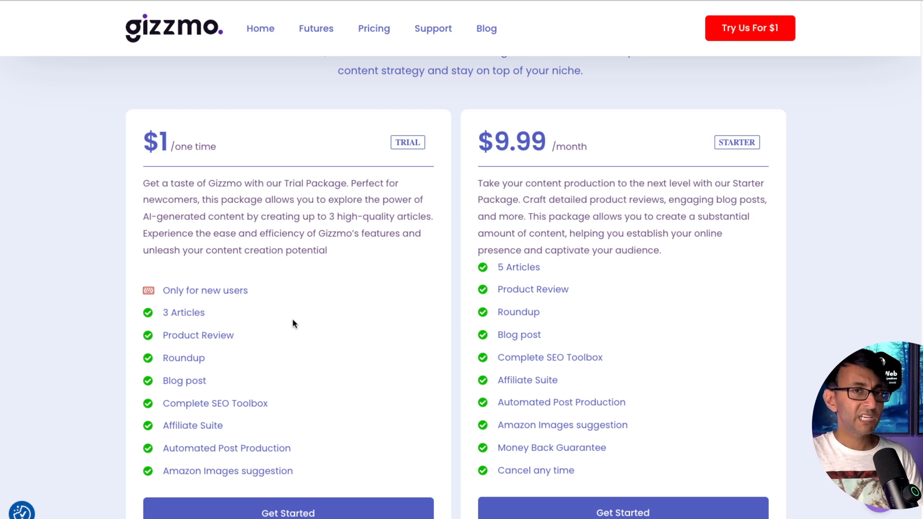
{"action": "mouse_move", "coordinate": [562, 282]}
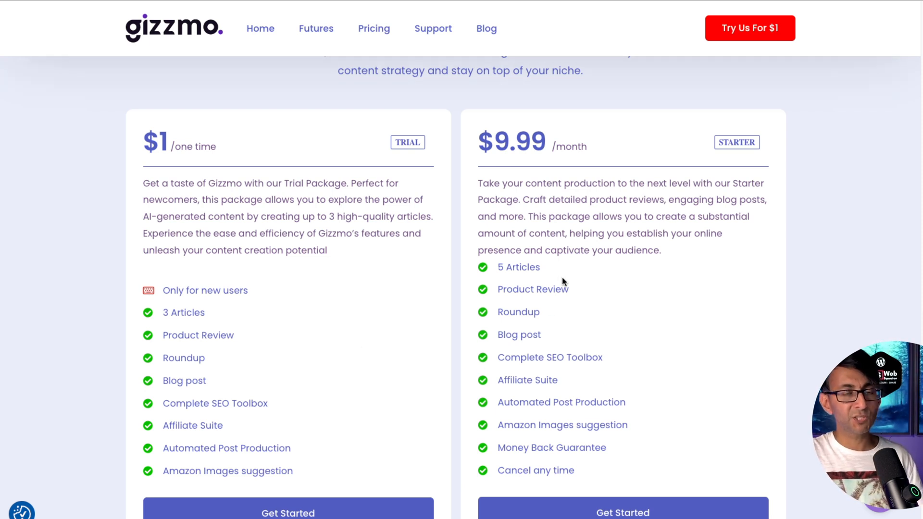
{"action": "mouse_move", "coordinate": [409, 264]}
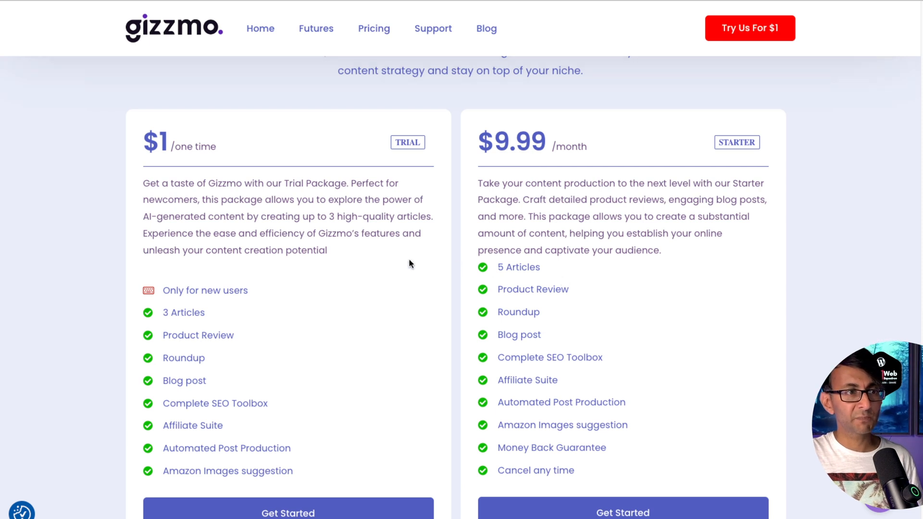
{"action": "mouse_move", "coordinate": [265, 316]}
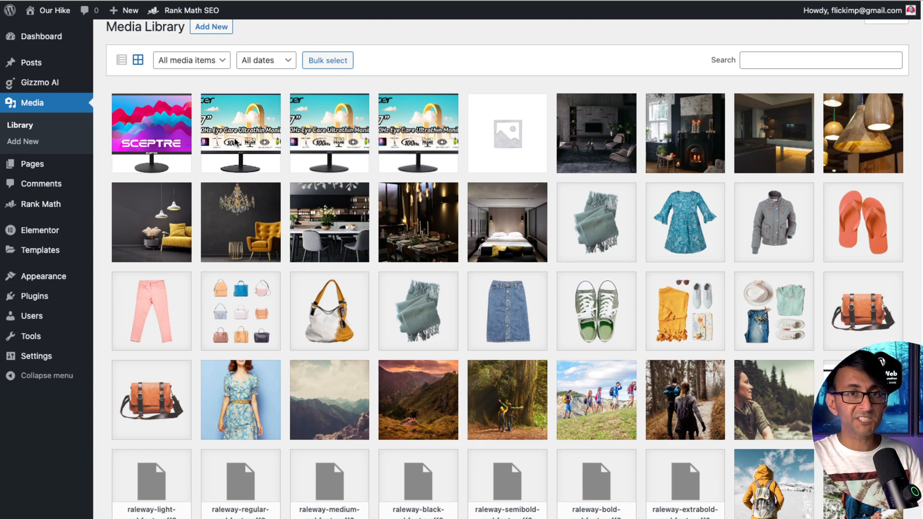
Show the Sceptre monitor image's attachment details, confirming it is a WebP file
{"action": "left_click", "coordinate": [151, 133]}
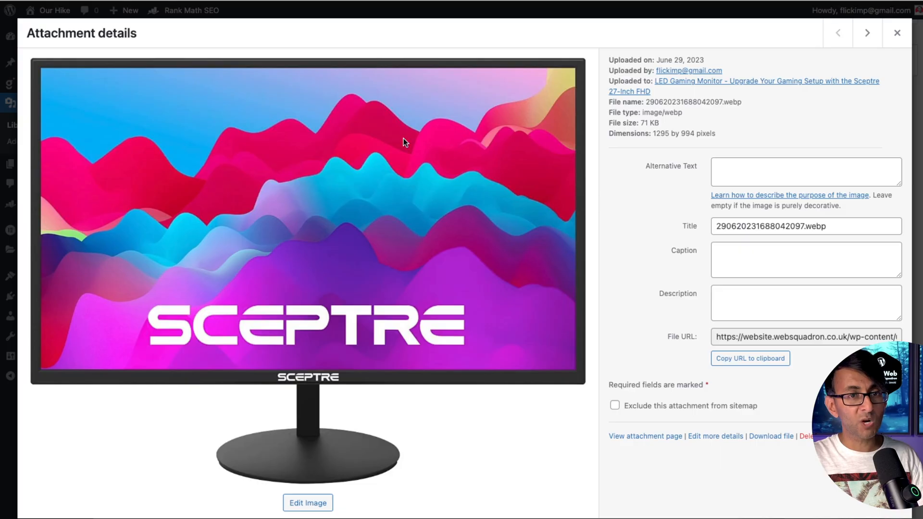
{"action": "mouse_move", "coordinate": [730, 112]}
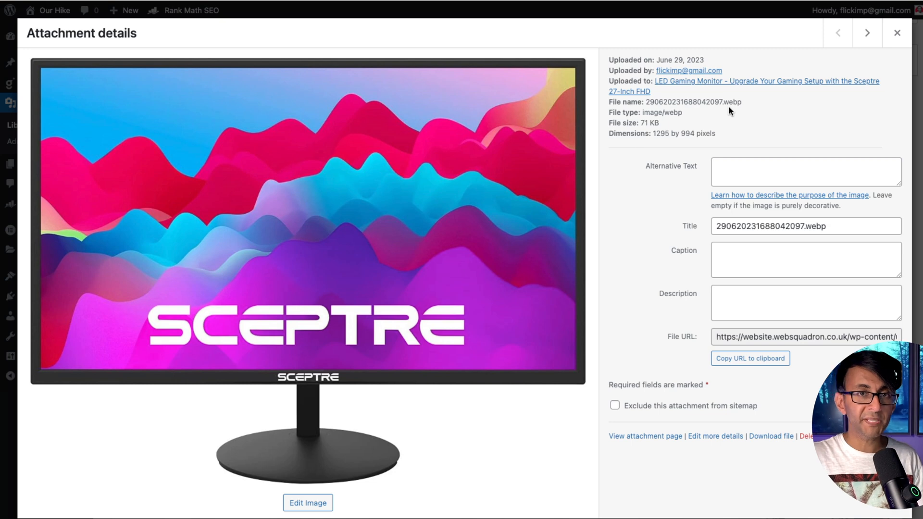